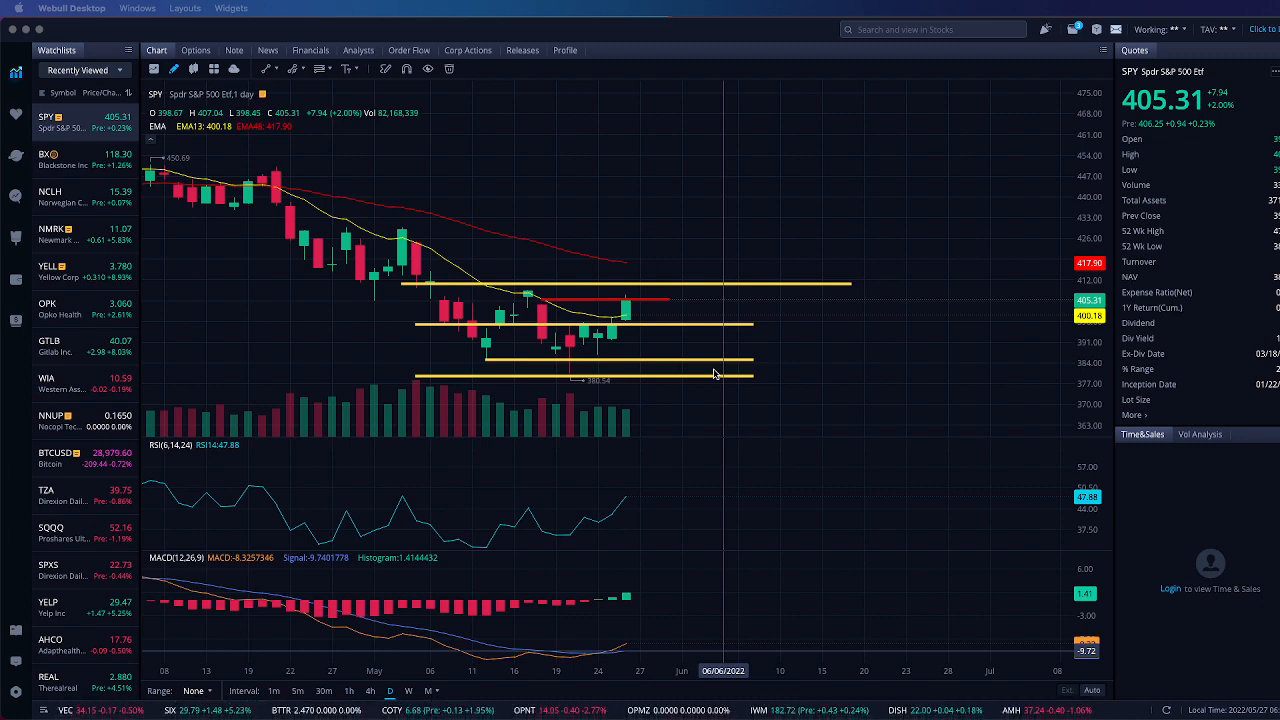
pyautogui.moveTo(652, 308)
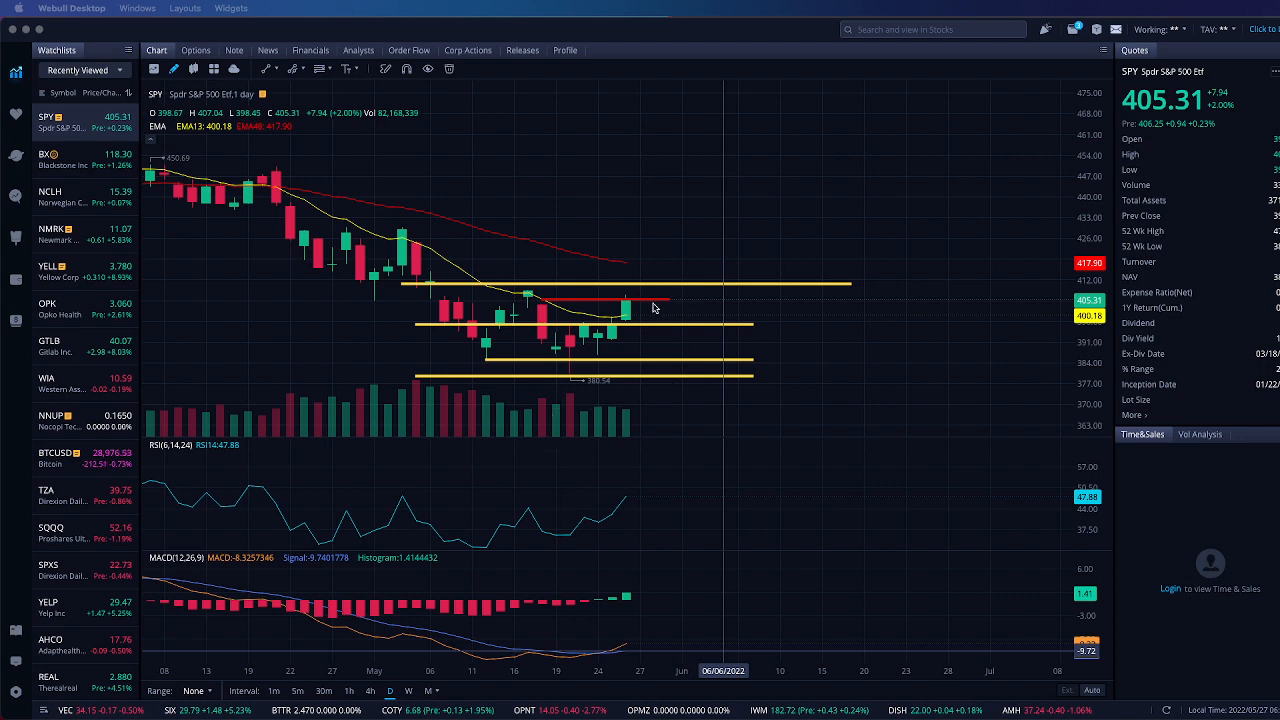
pyautogui.moveTo(620, 302)
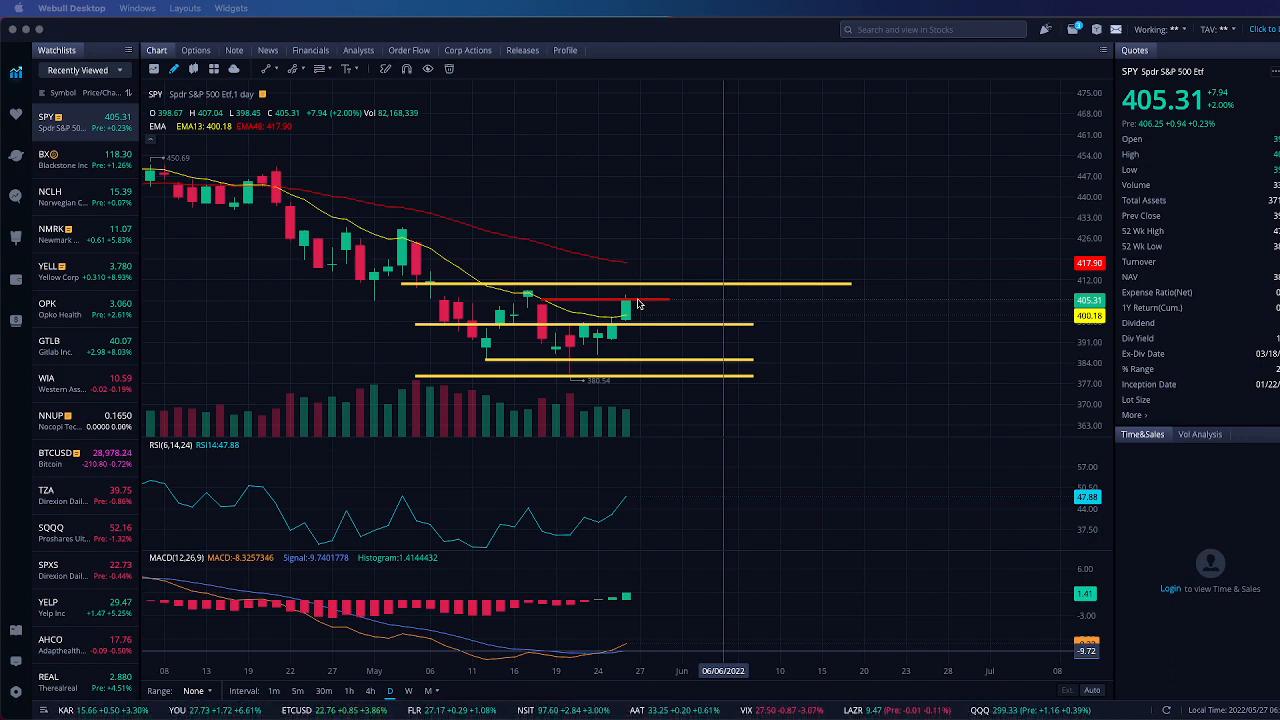
pyautogui.moveTo(664, 310)
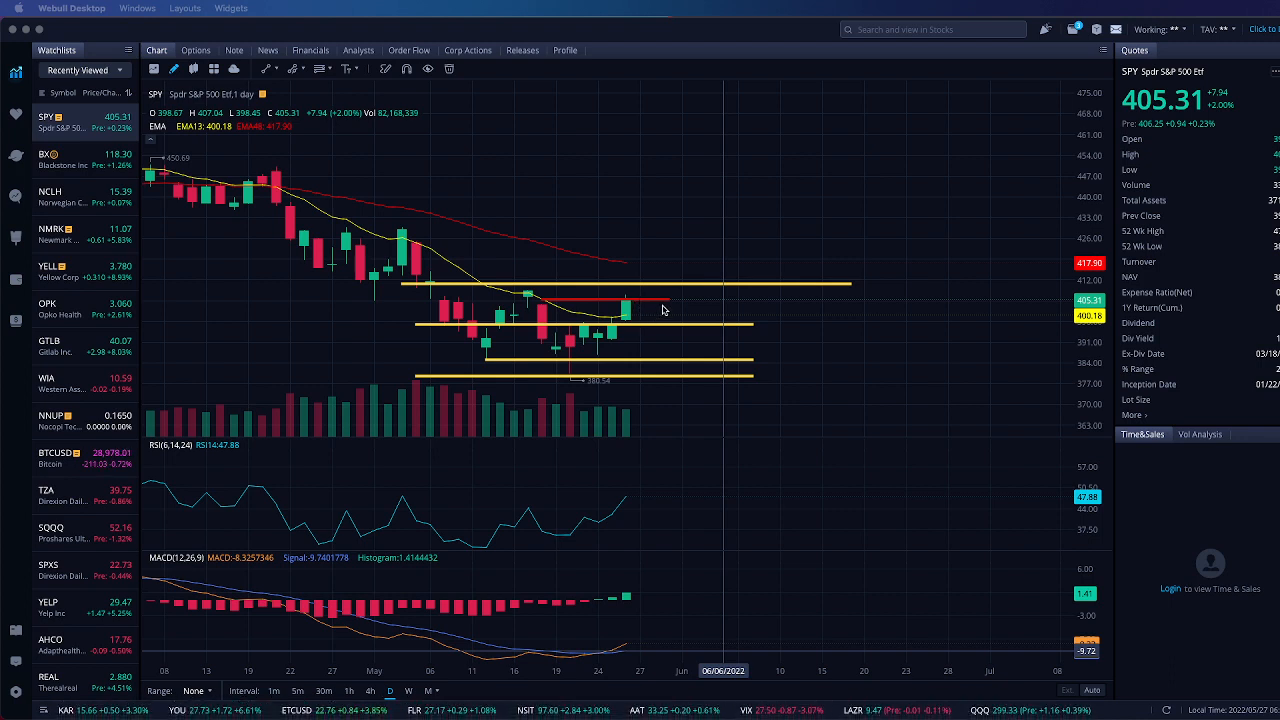
pyautogui.moveTo(640, 310)
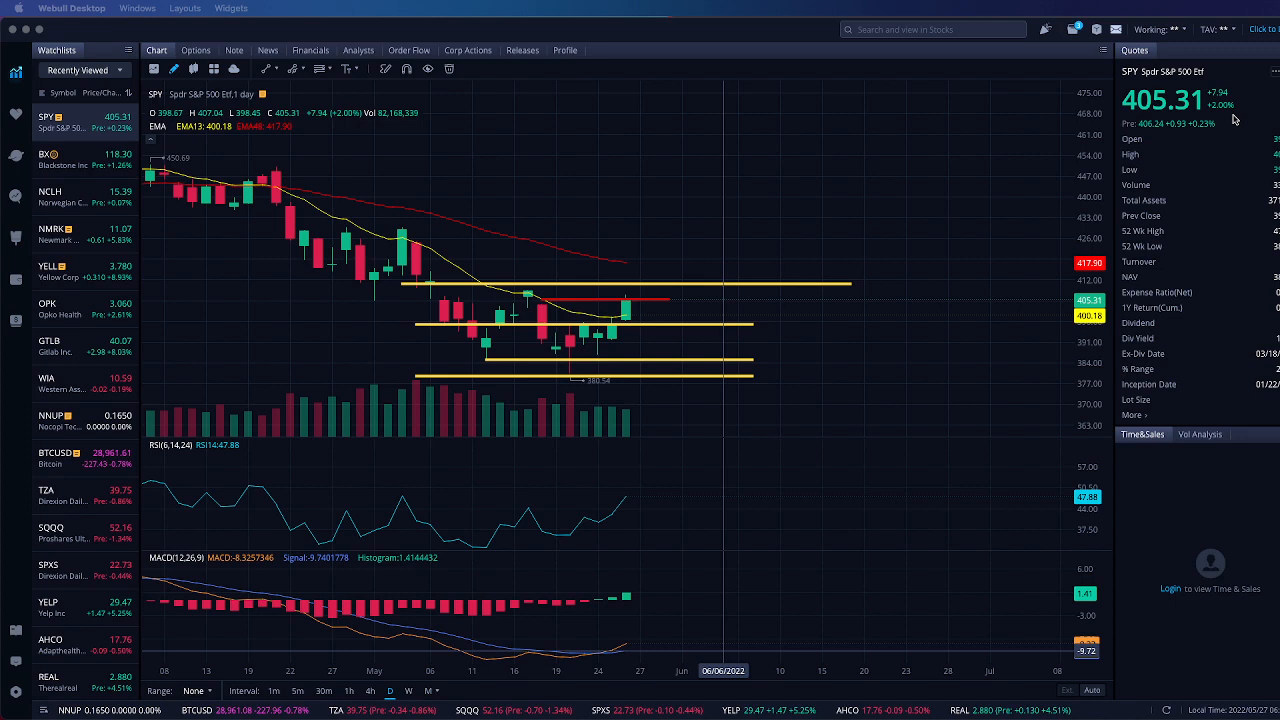
pyautogui.moveTo(564, 332)
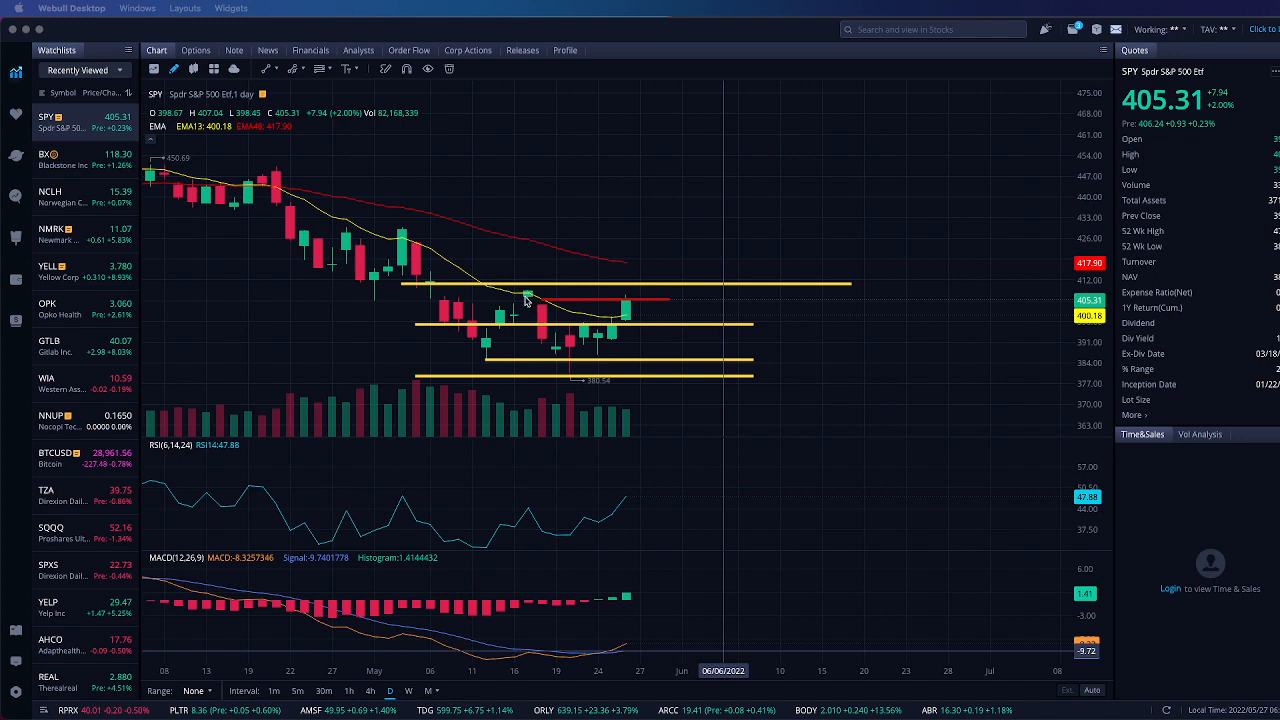
pyautogui.moveTo(590, 308)
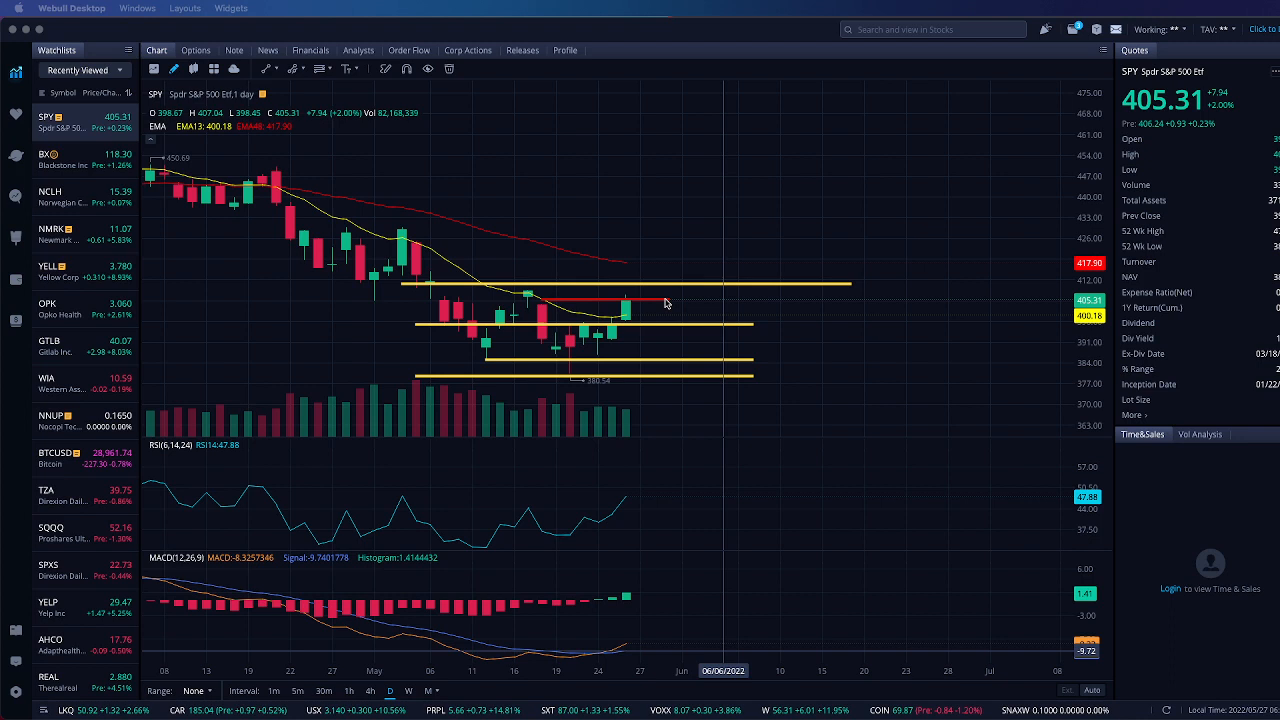
pyautogui.moveTo(666, 316)
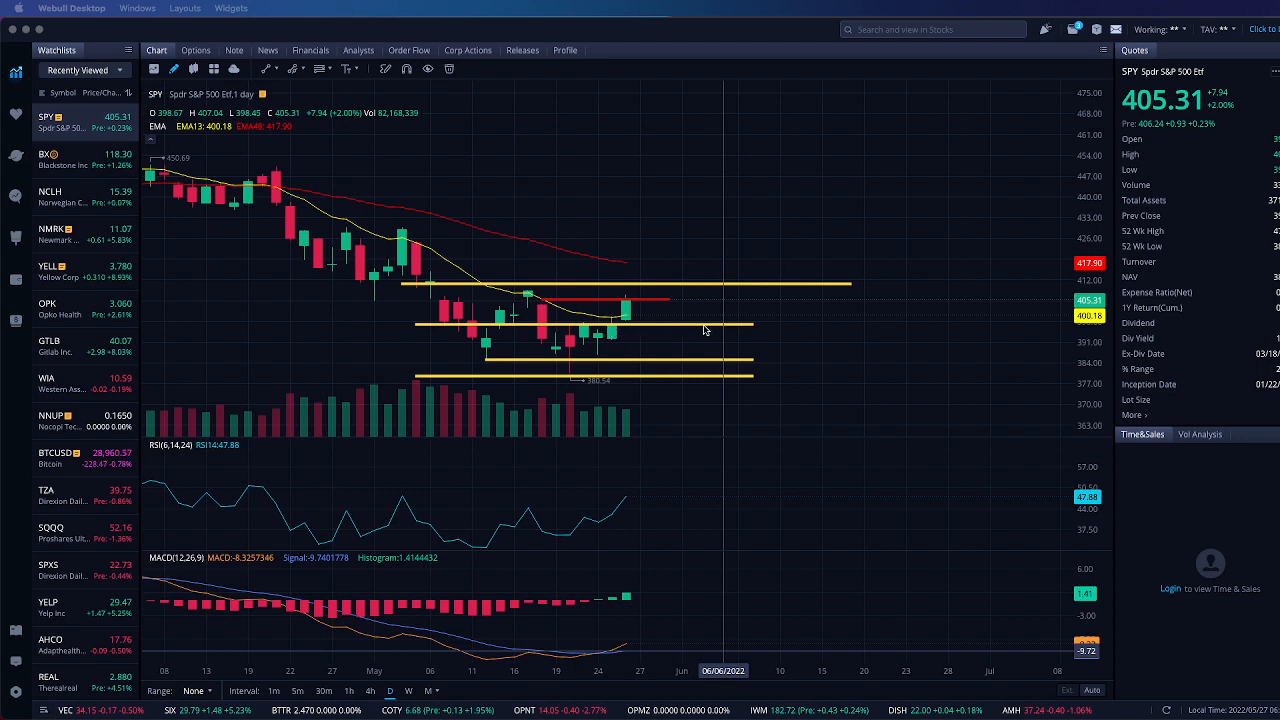
pyautogui.moveTo(608, 338)
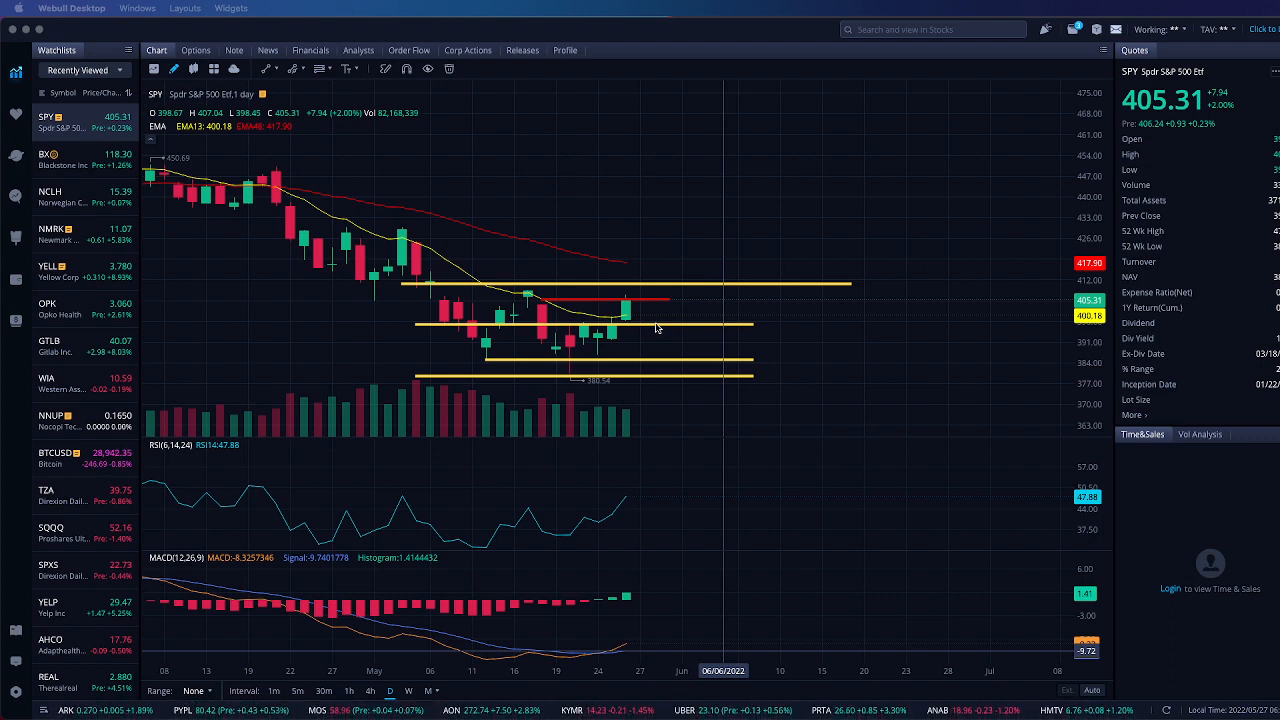
pyautogui.moveTo(640, 328)
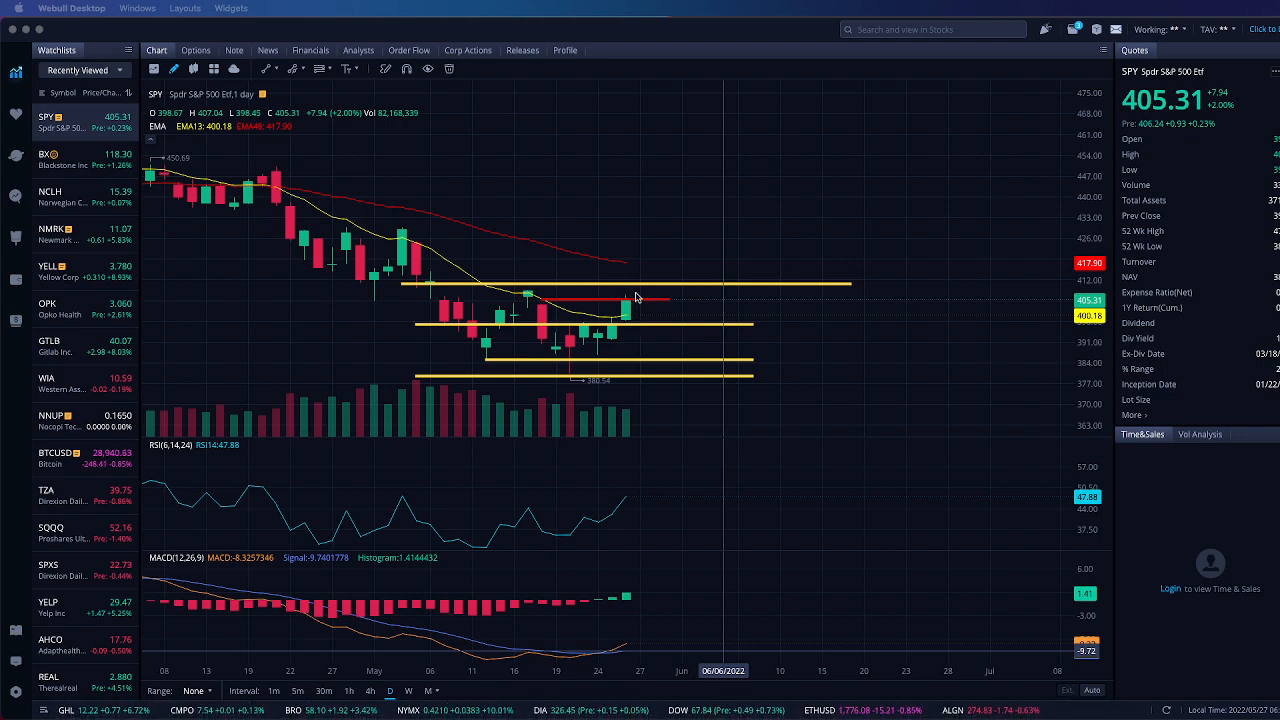
pyautogui.moveTo(640, 330)
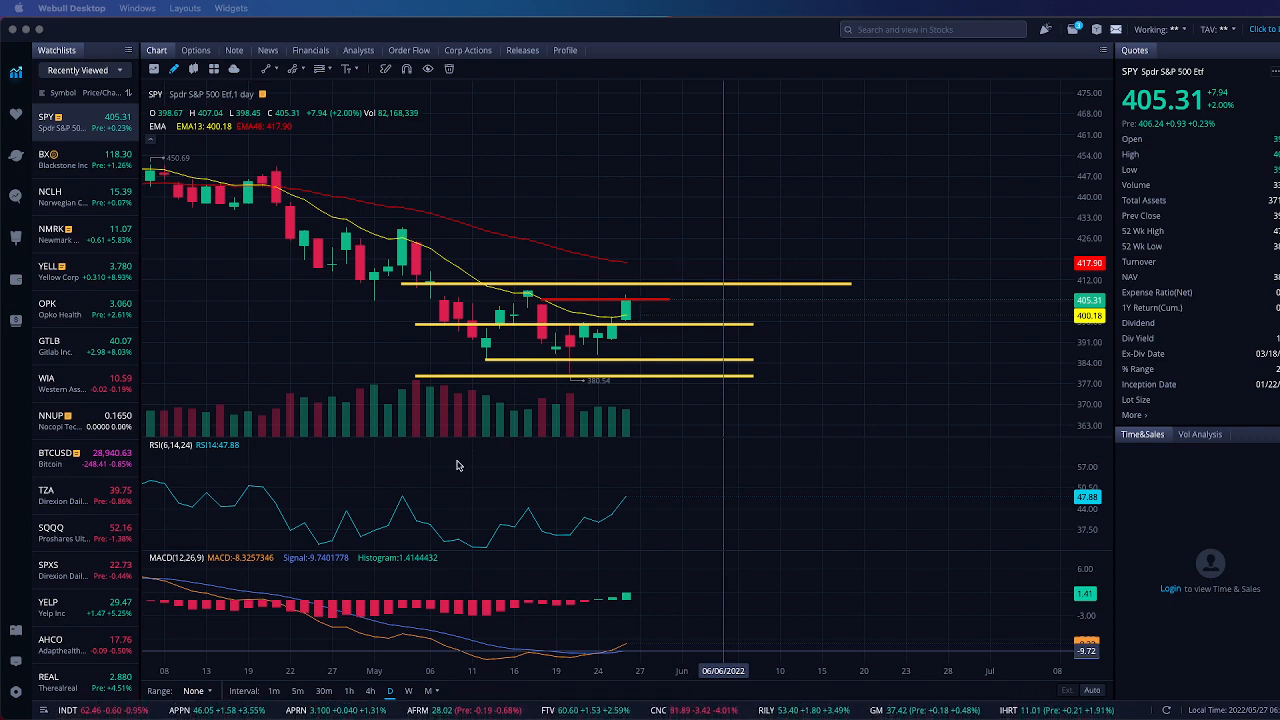
# Switch the SPY chart to the 1h timeframe after reviewing the daily levels.
pyautogui.click(350, 692)
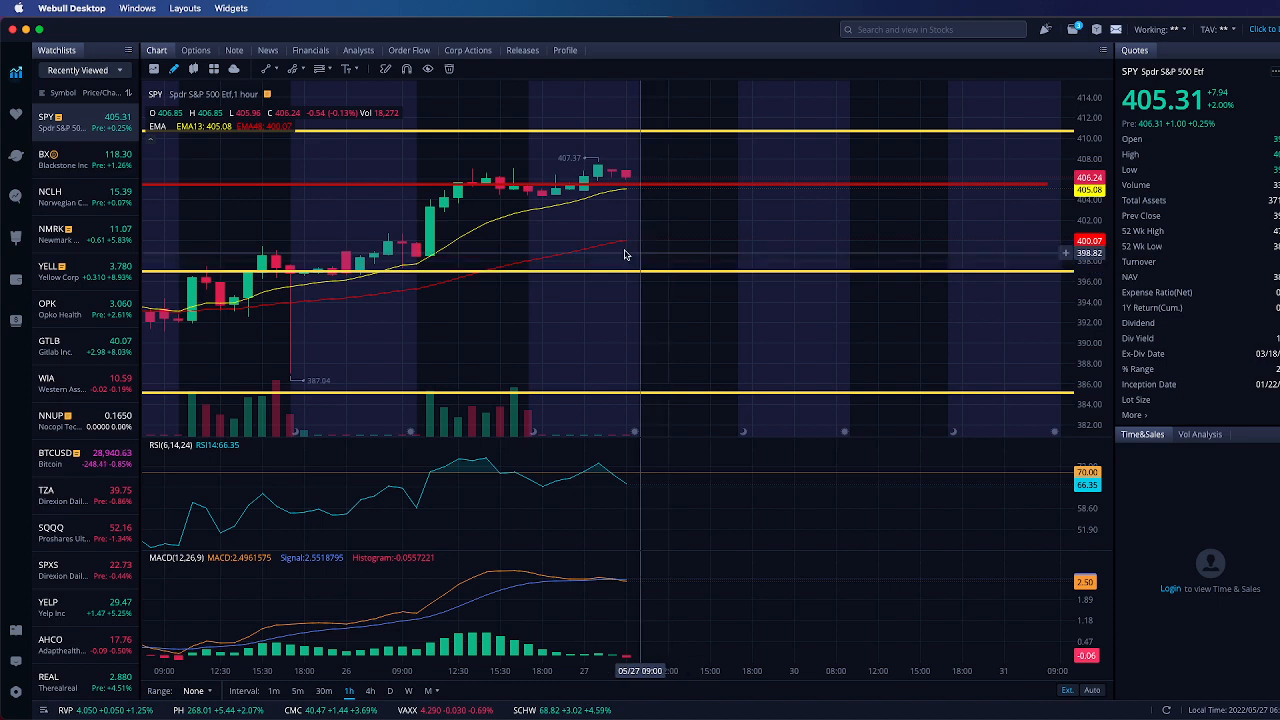
pyautogui.moveTo(484, 264)
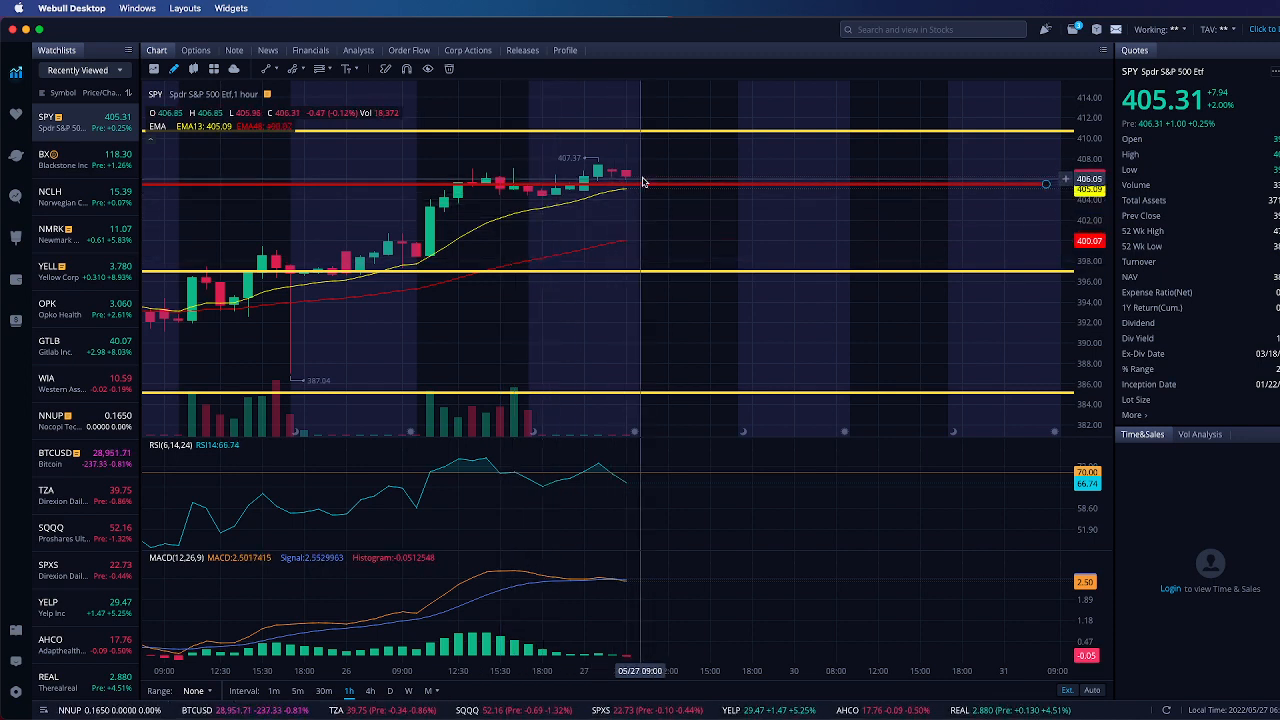
pyautogui.moveTo(582, 312)
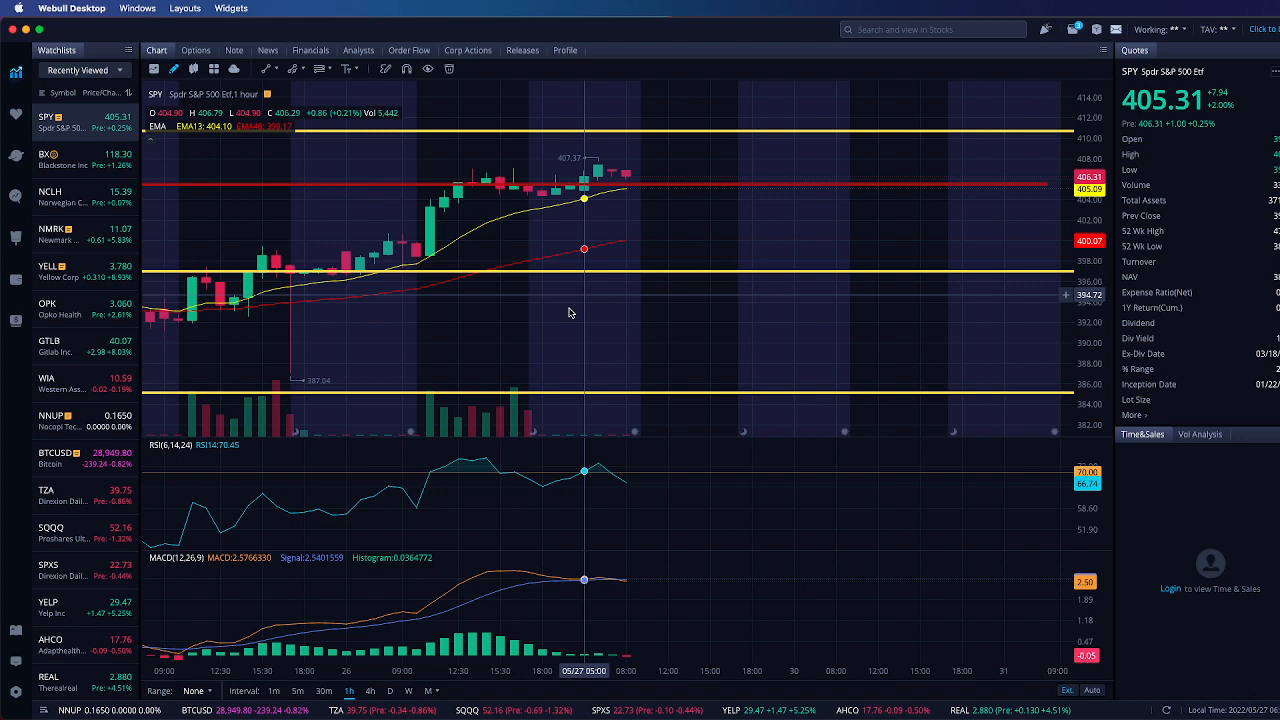
pyautogui.moveTo(512, 430)
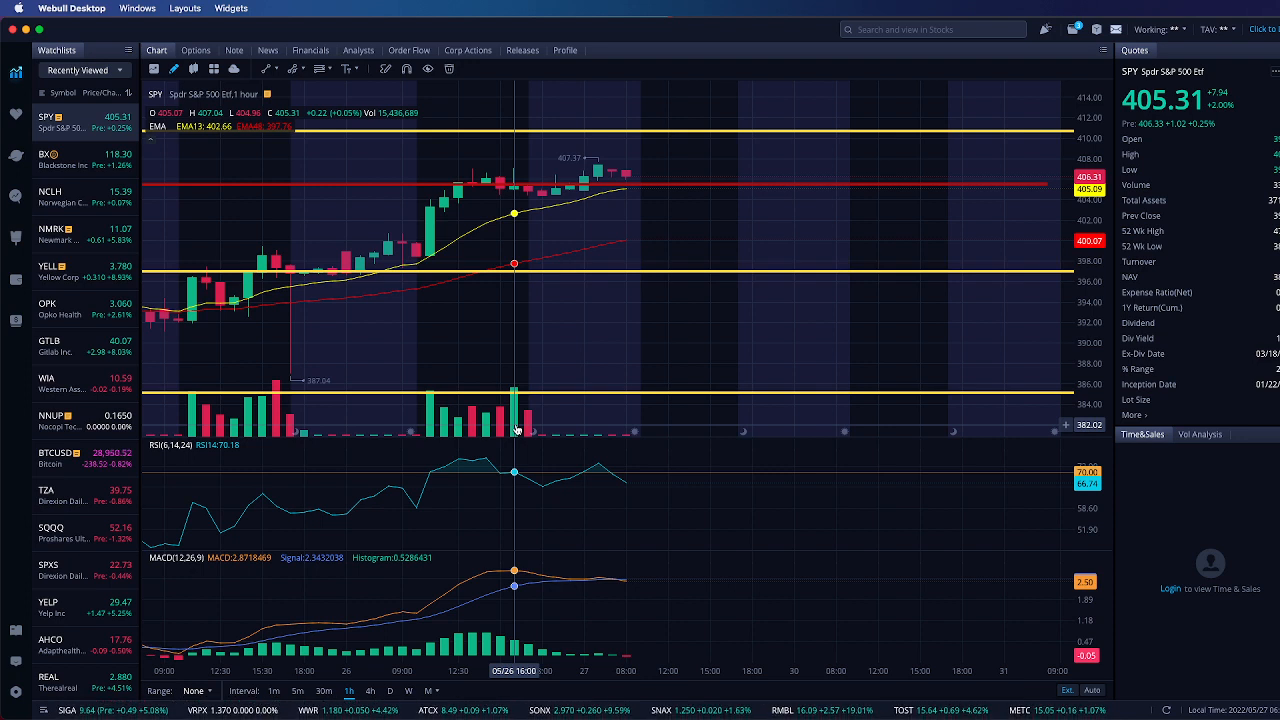
pyautogui.moveTo(584, 196)
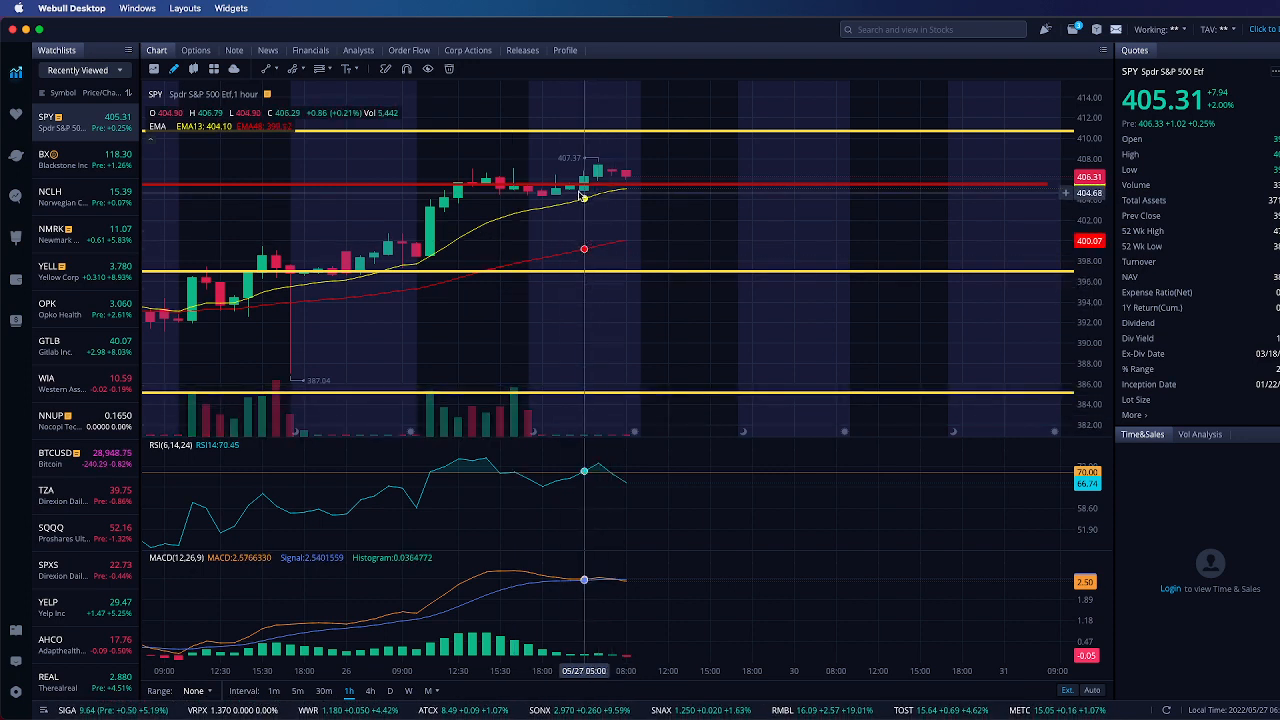
pyautogui.moveTo(556, 260)
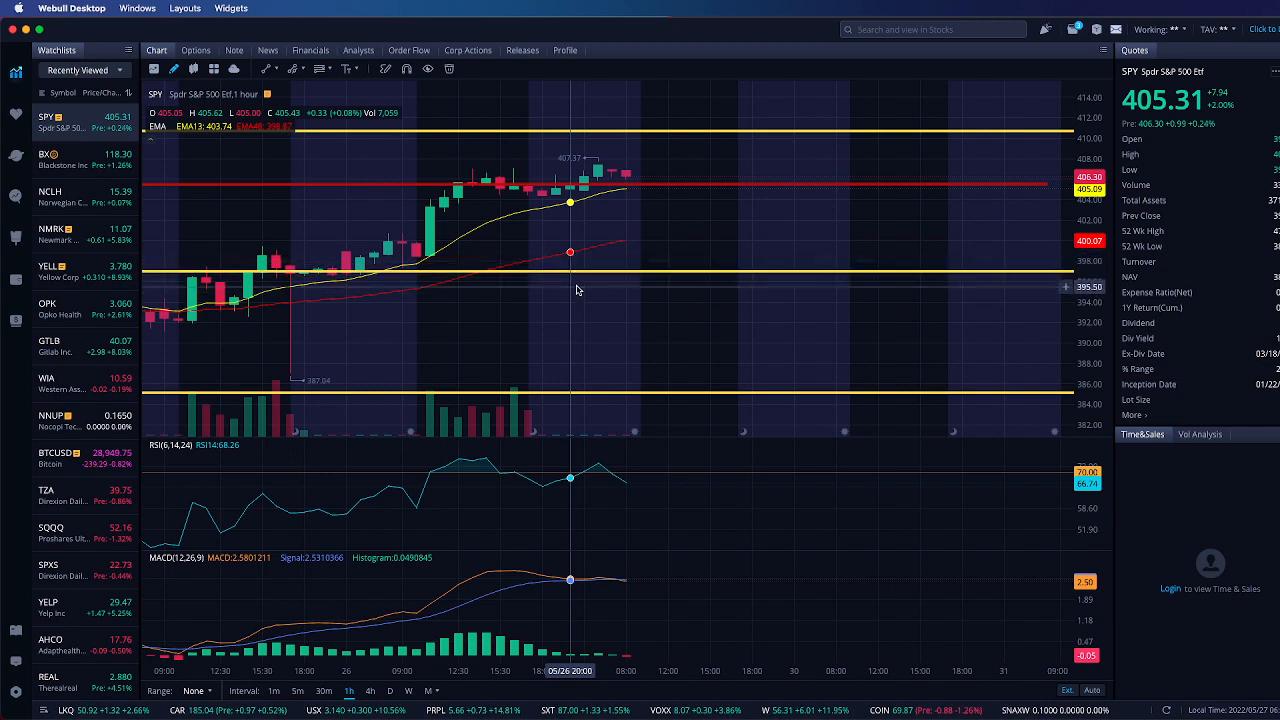
pyautogui.moveTo(584, 260)
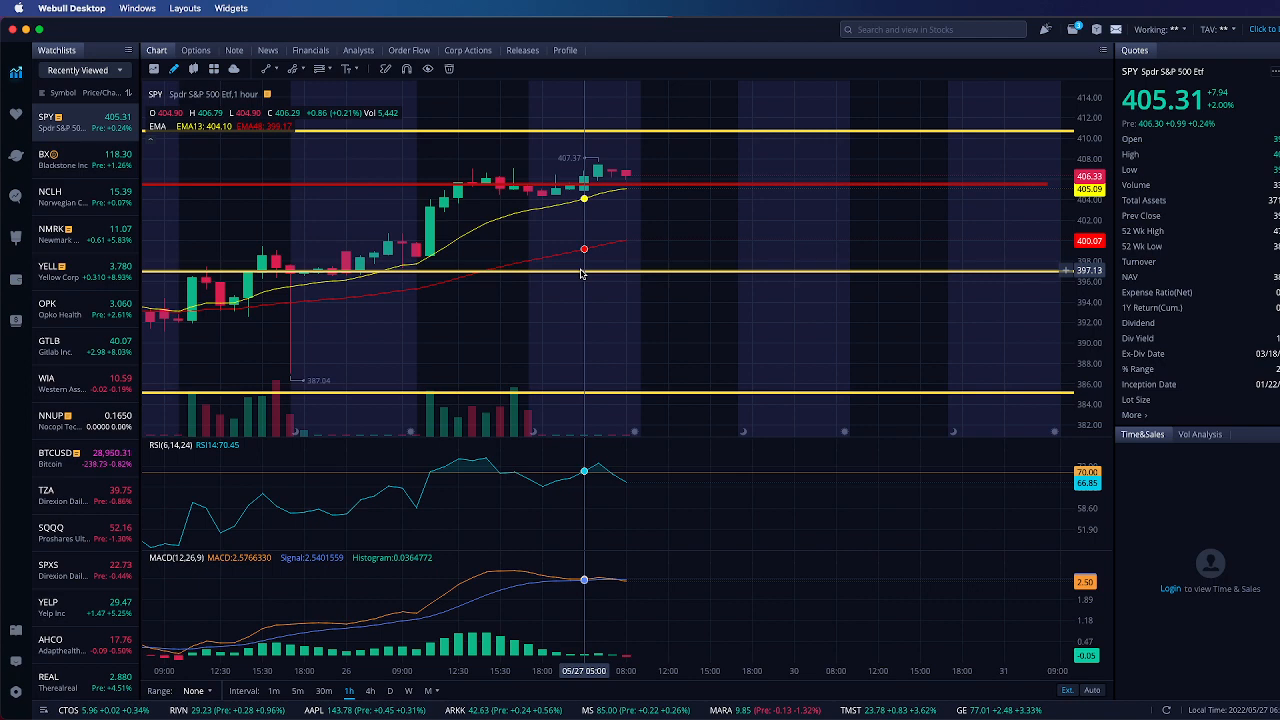
pyautogui.moveTo(716, 228)
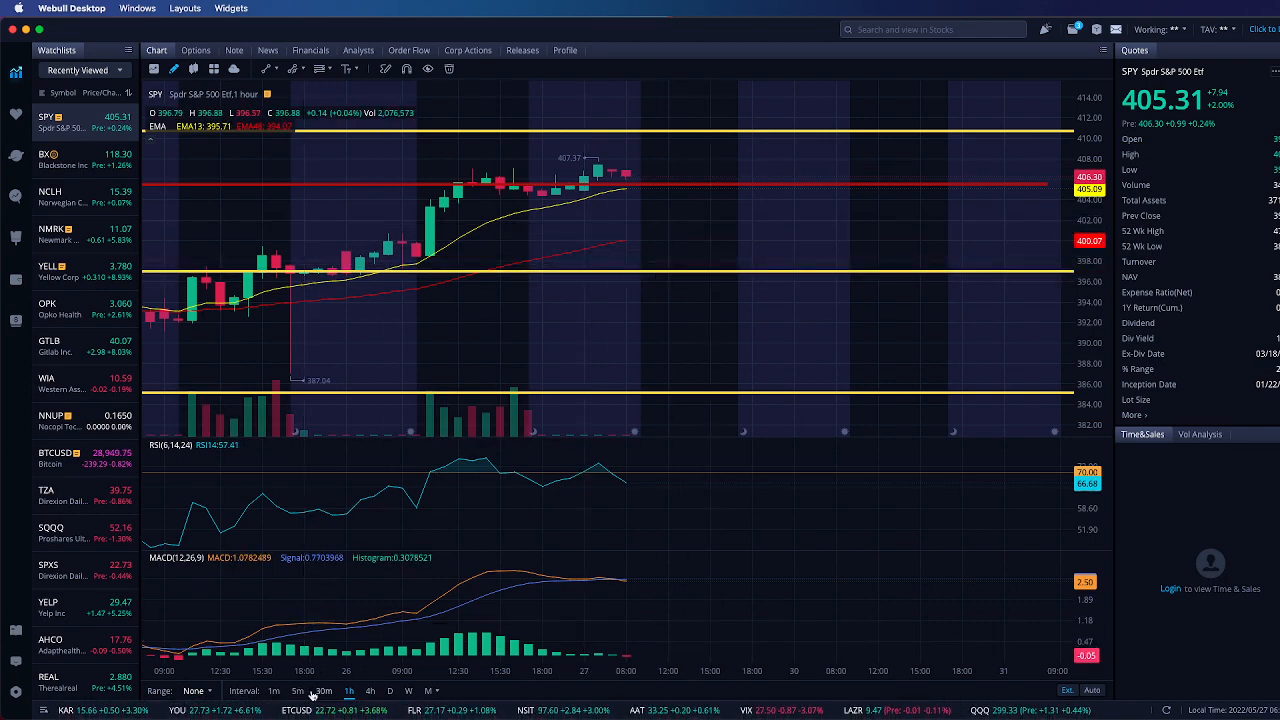
# Switch the SPY chart to the 5m timeframe after checking the hourly candles.
pyautogui.click(296, 692)
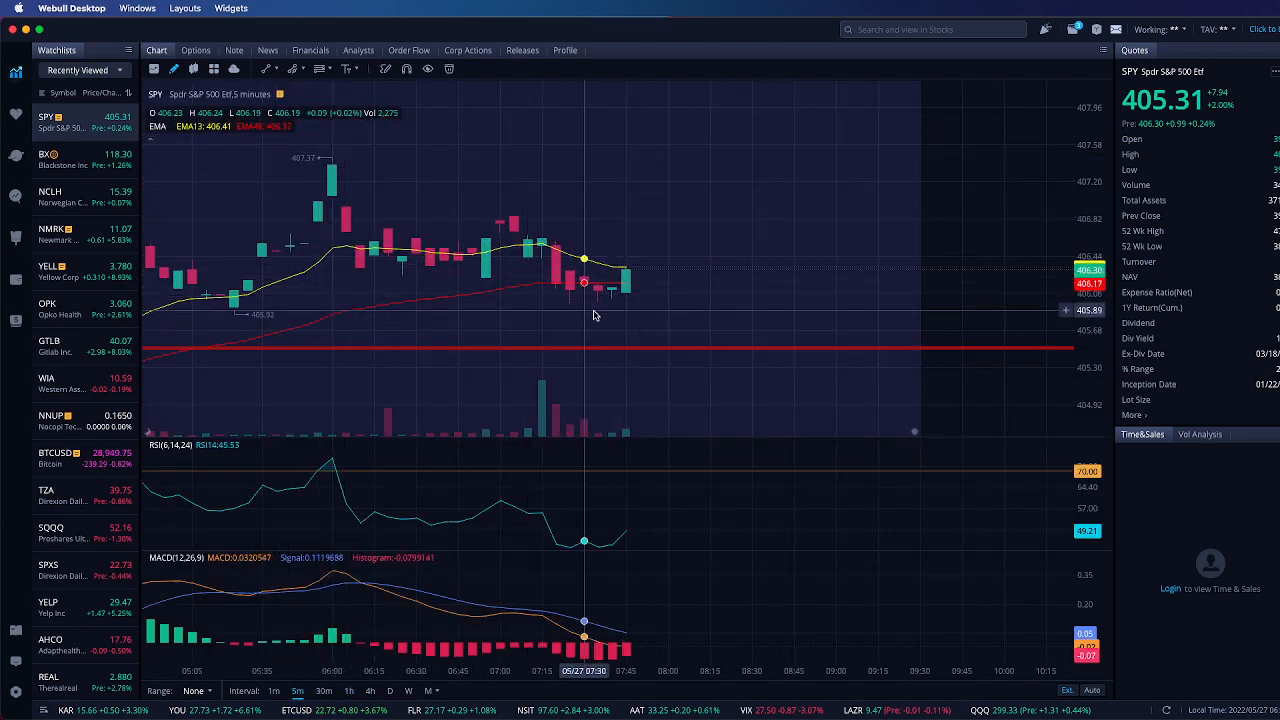
pyautogui.moveTo(696, 330)
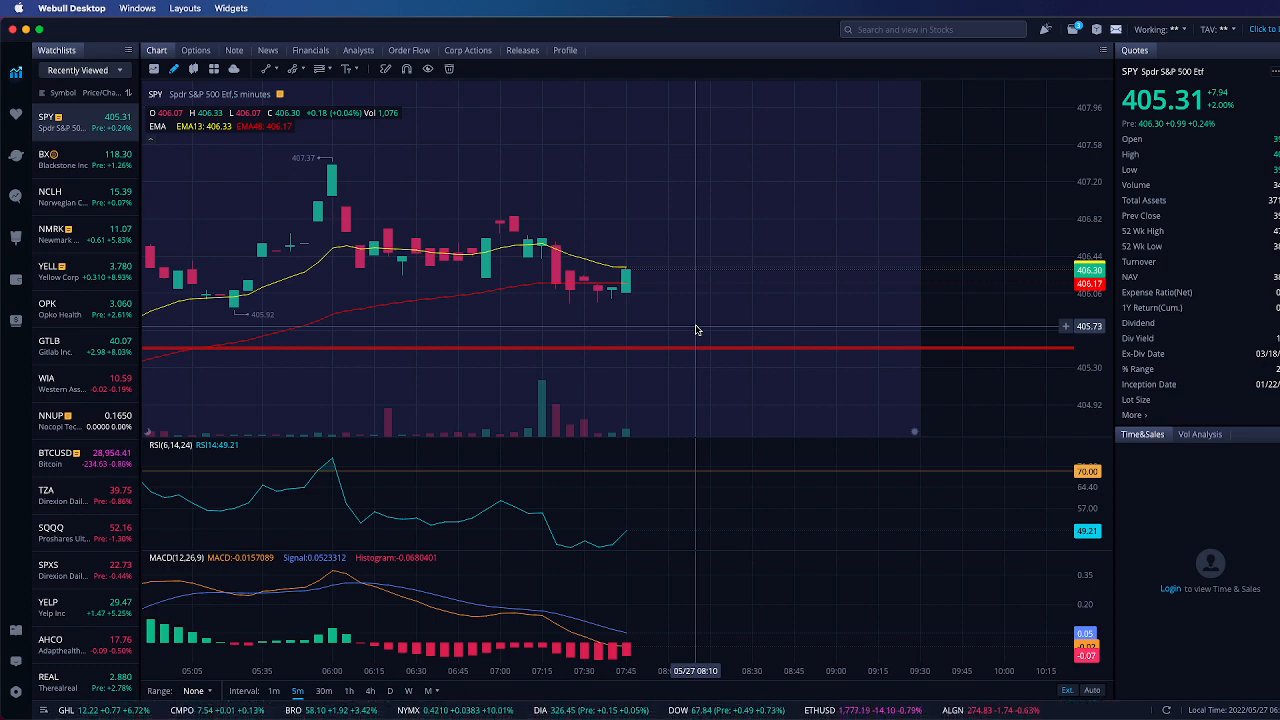
pyautogui.moveTo(668, 262)
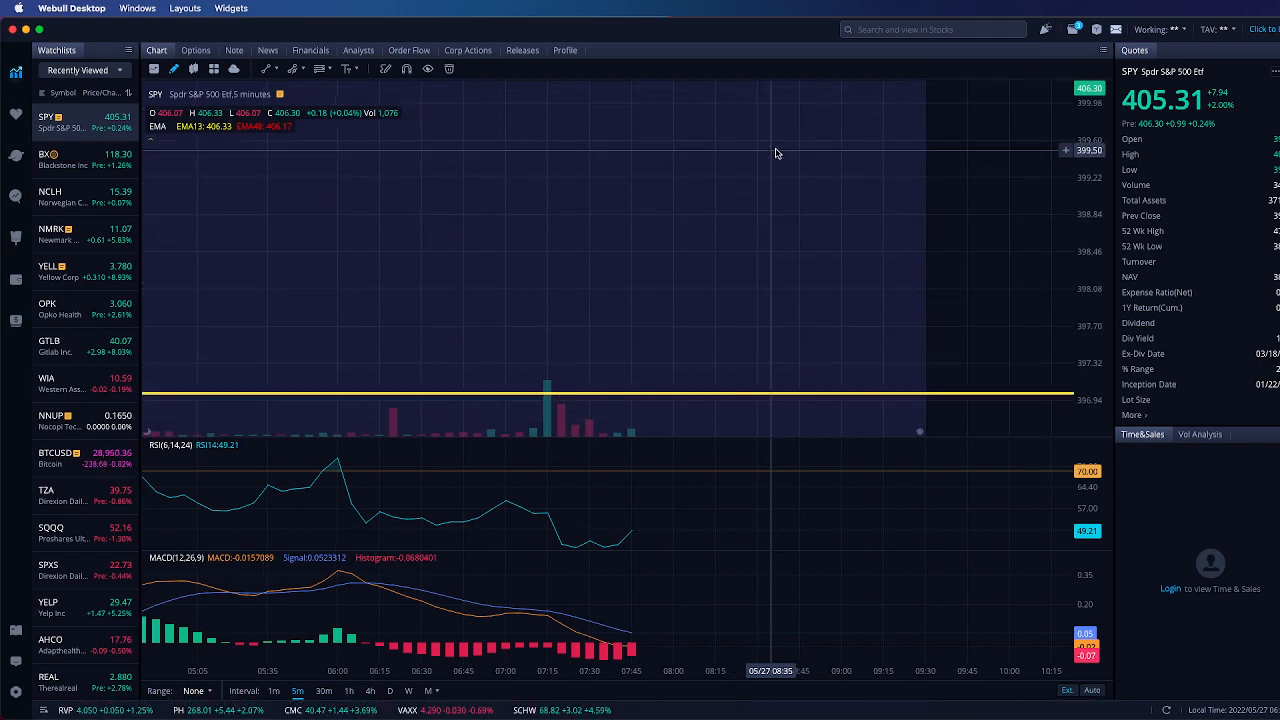
pyautogui.moveTo(836, 390)
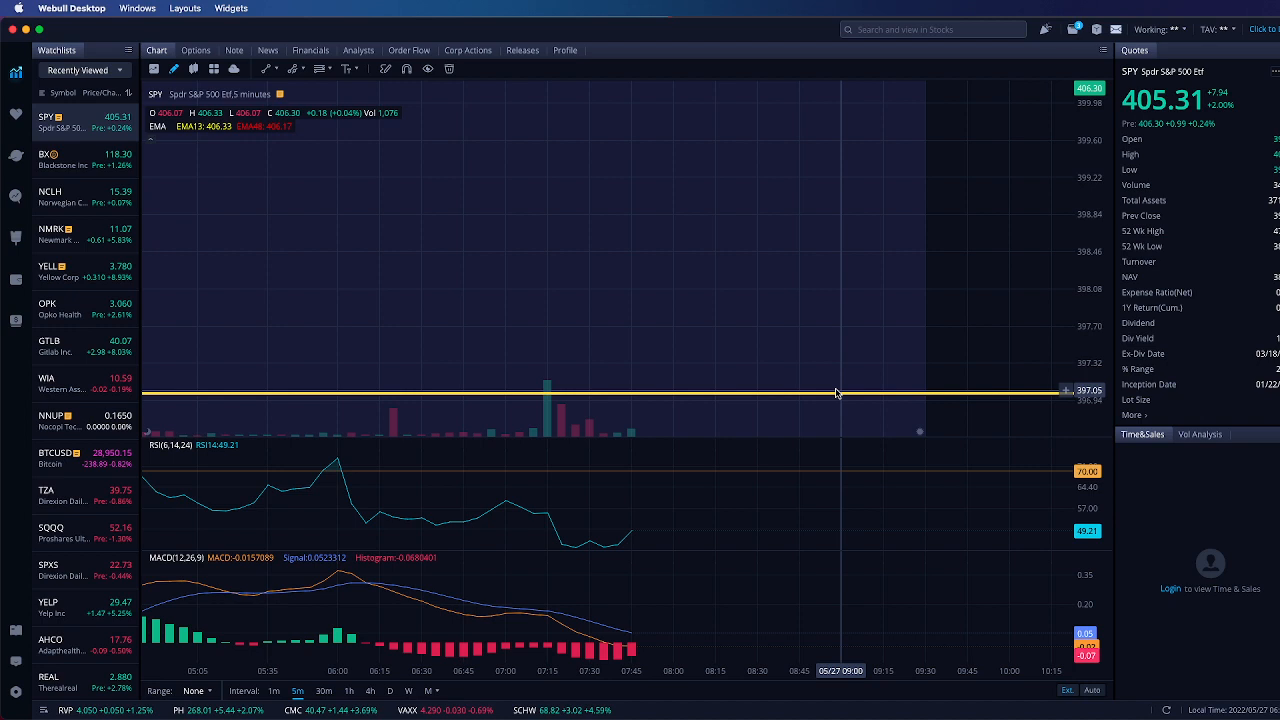
pyautogui.moveTo(724, 194)
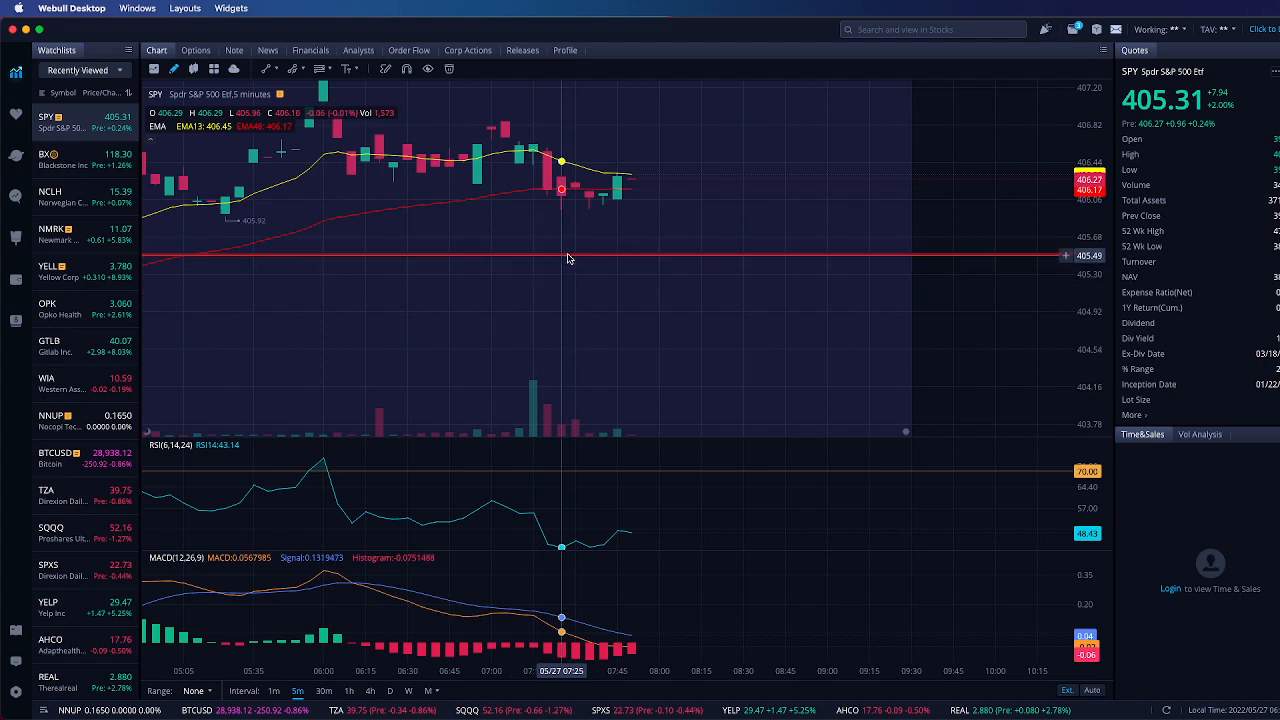
pyautogui.moveTo(672, 274)
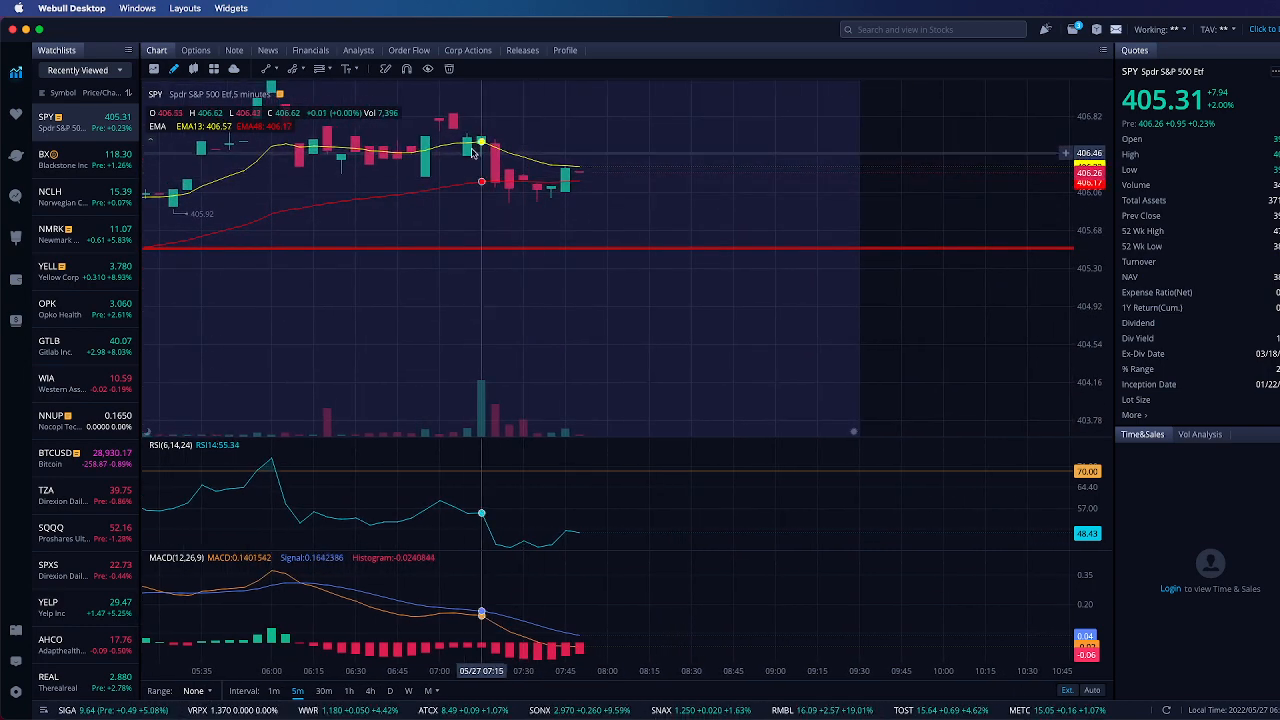
pyautogui.moveTo(618, 300)
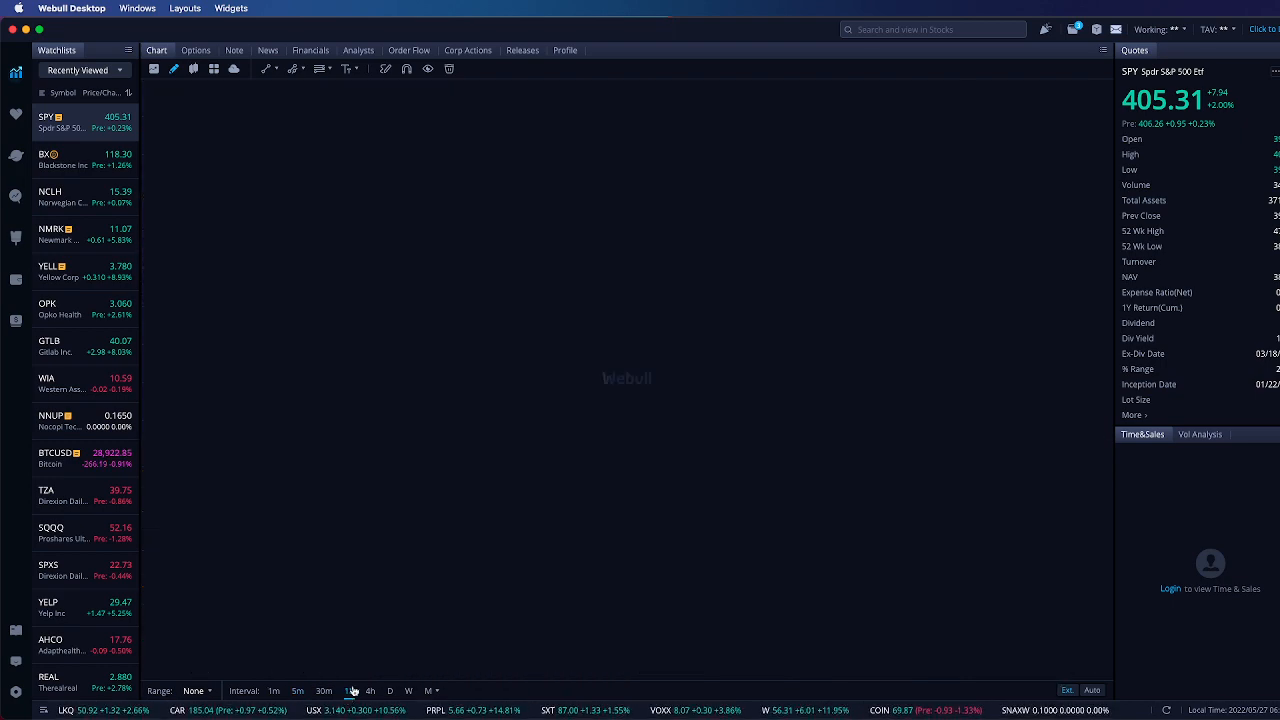
# Return the SPY chart to hourly candles after reviewing the 5-minute levels.
pyautogui.click(348, 690)
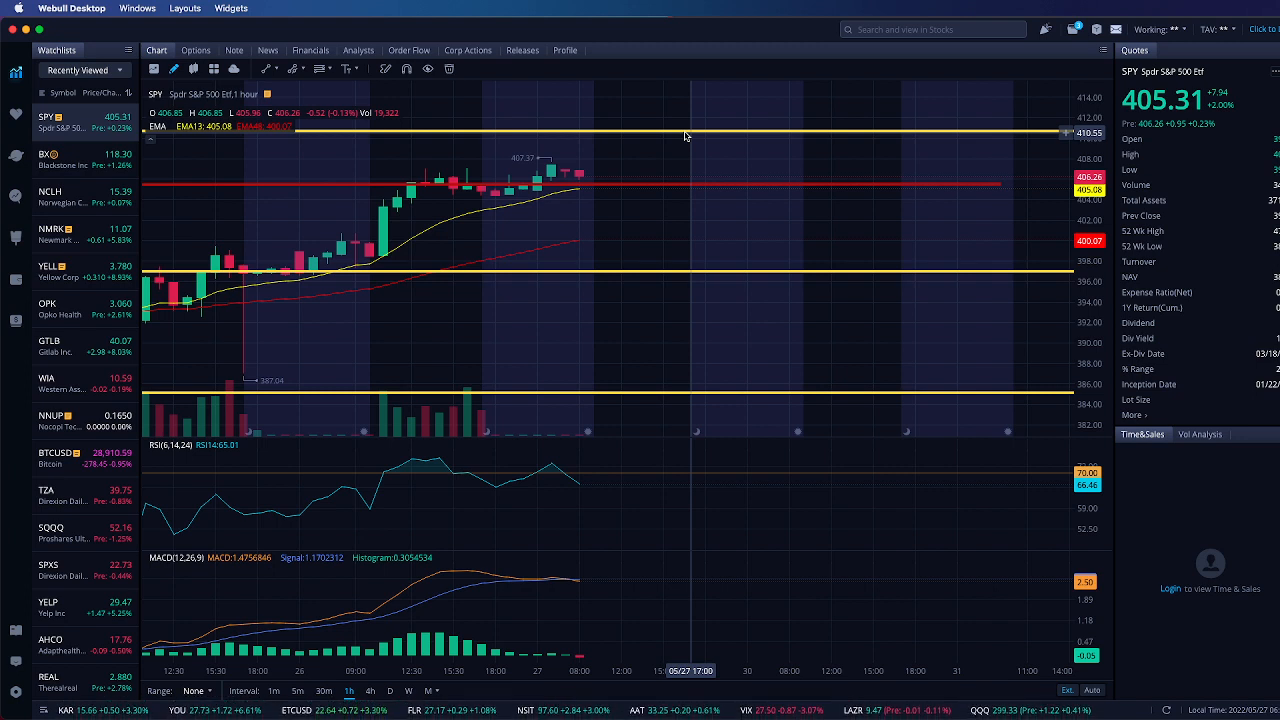
pyautogui.moveTo(676, 202)
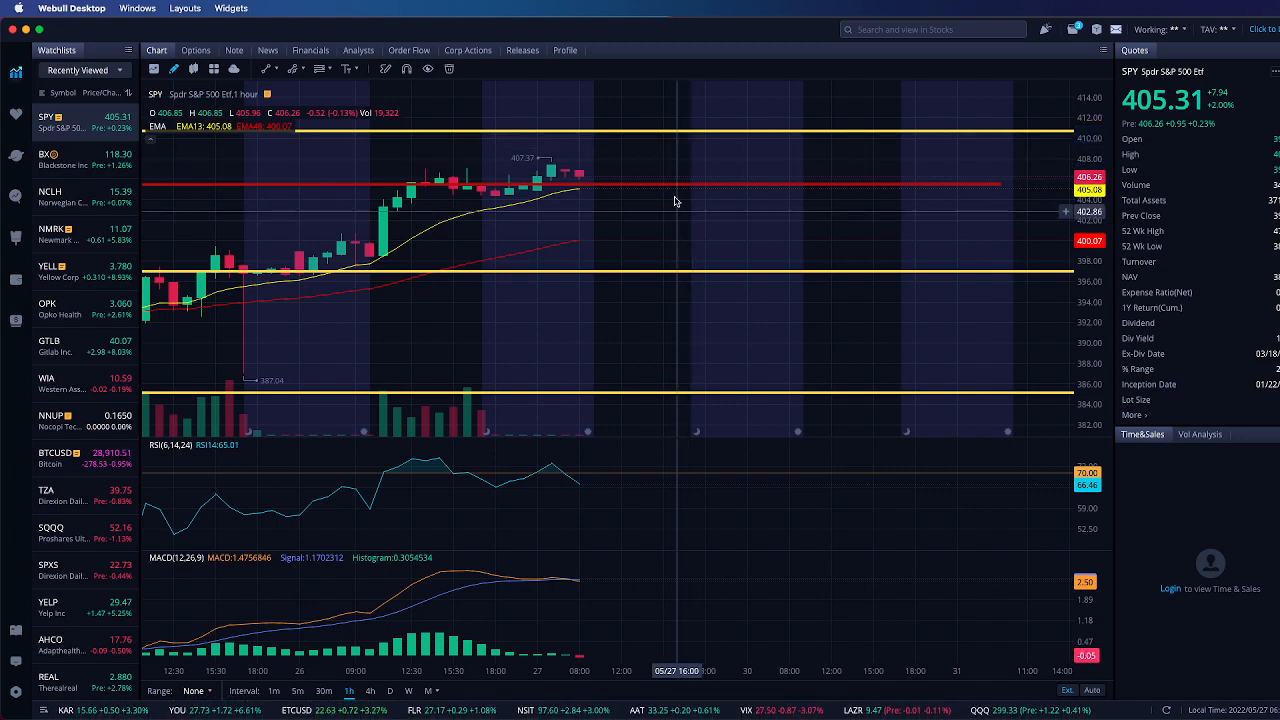
pyautogui.moveTo(602, 180)
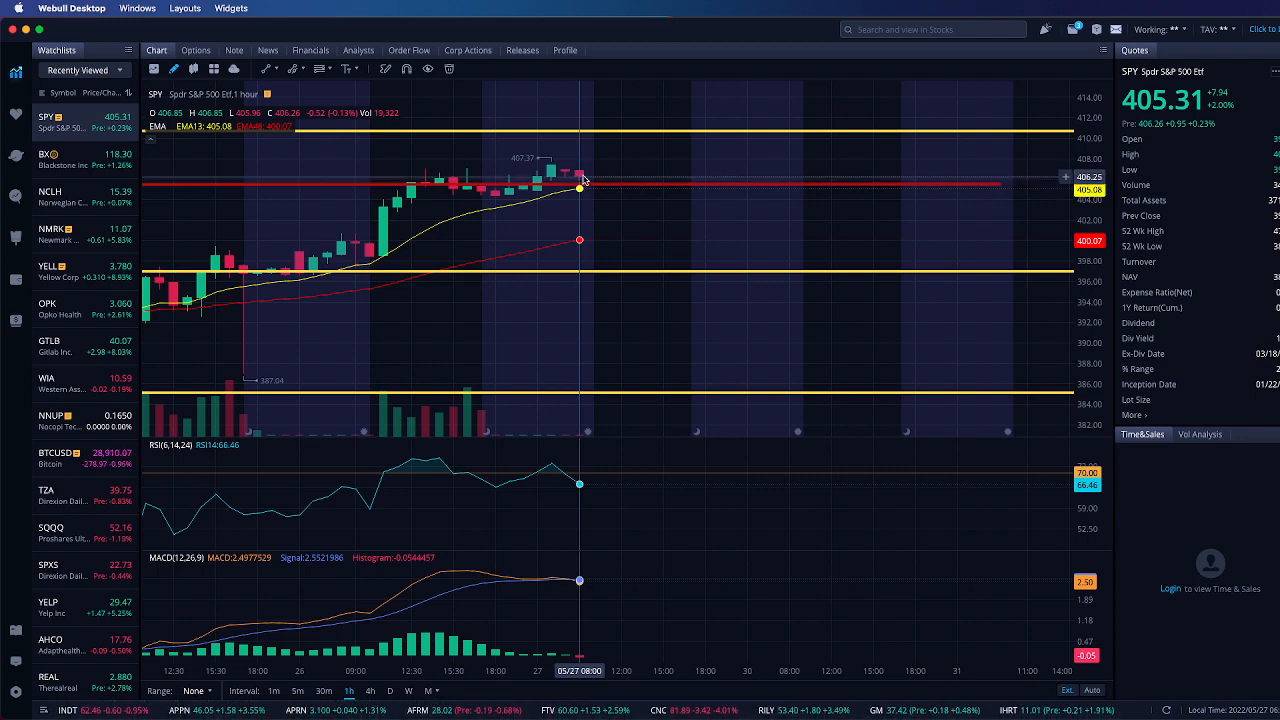
pyautogui.moveTo(598, 184)
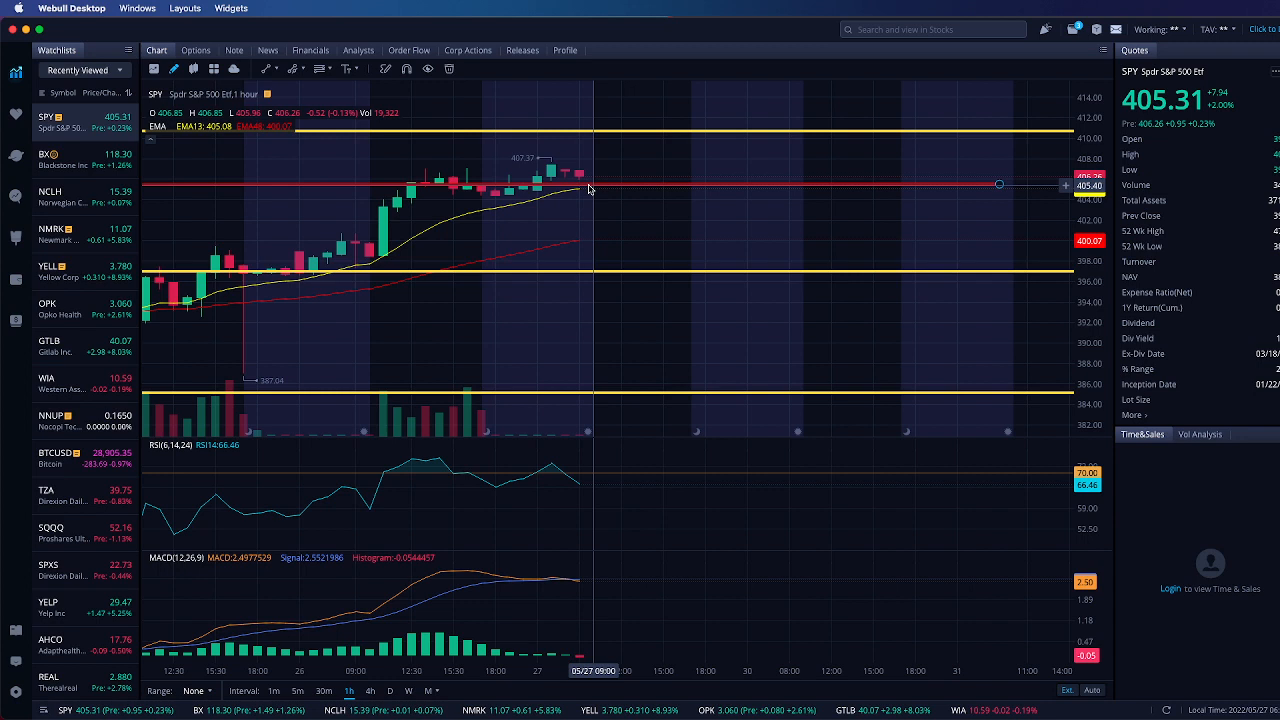
pyautogui.moveTo(580, 188)
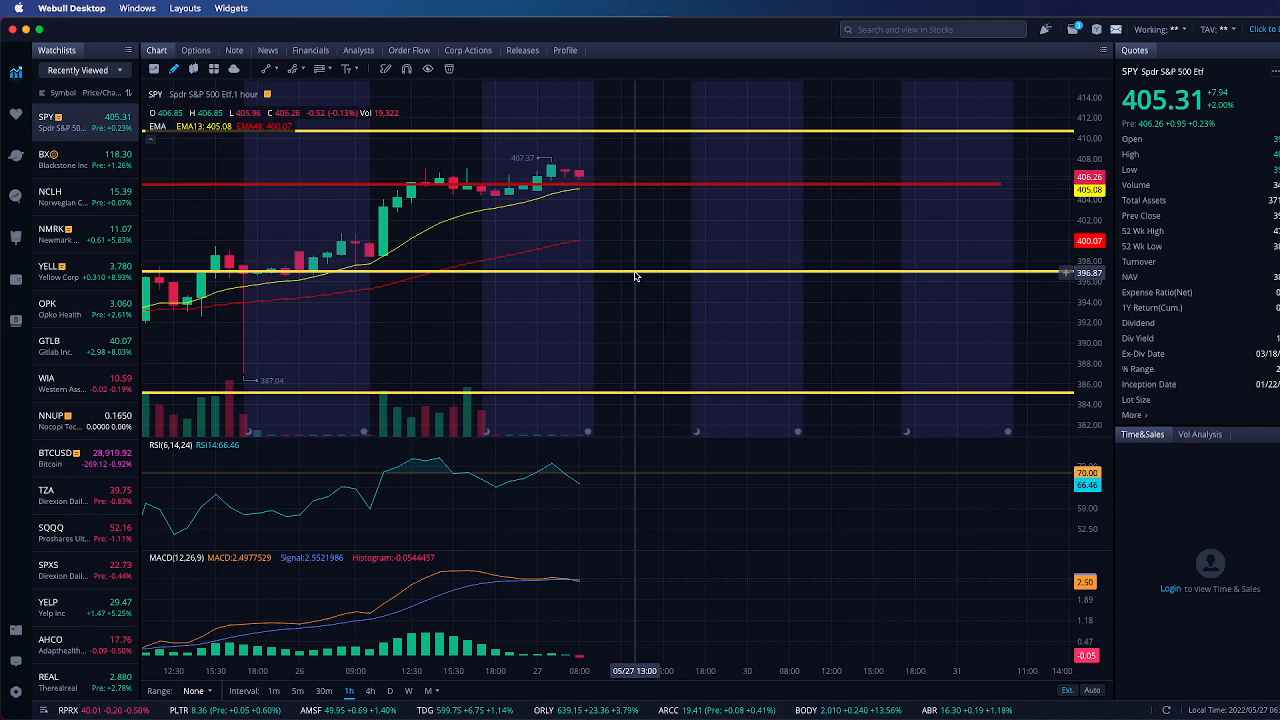
pyautogui.moveTo(588, 188)
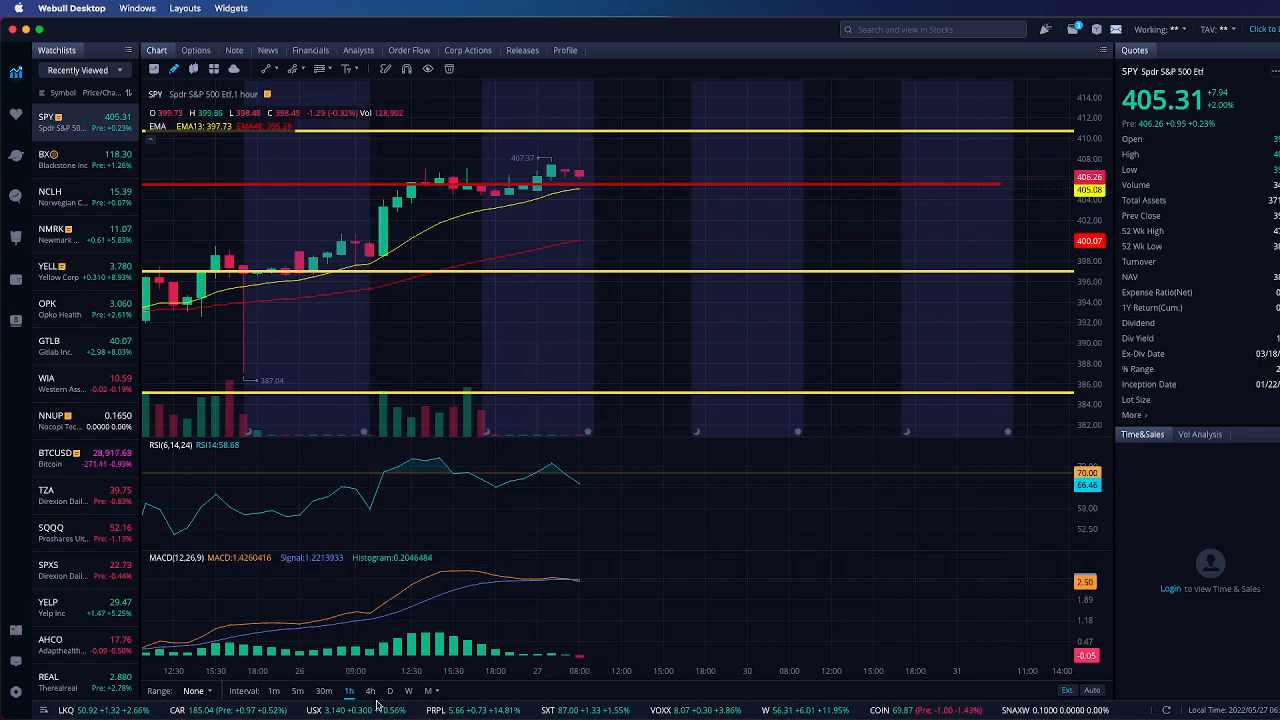
# Switch the SPY chart to daily candles to review the support and resistance lines.
pyautogui.click(390, 690)
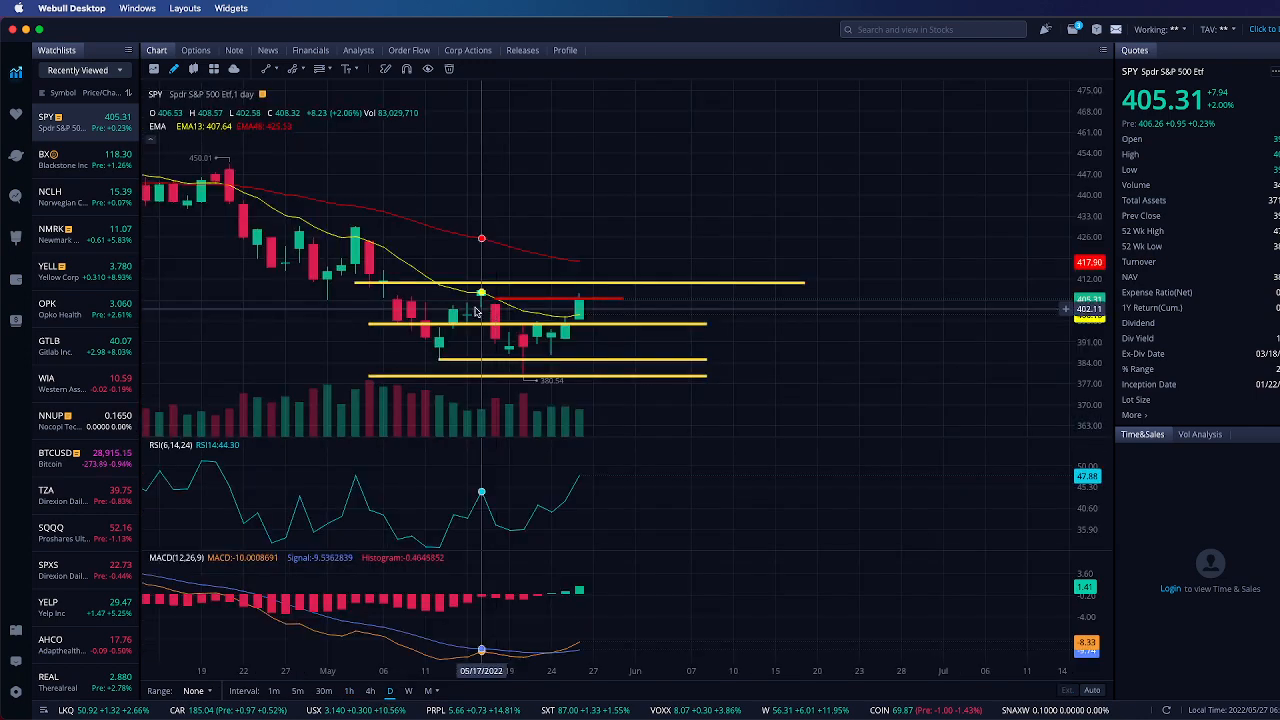
pyautogui.moveTo(644, 304)
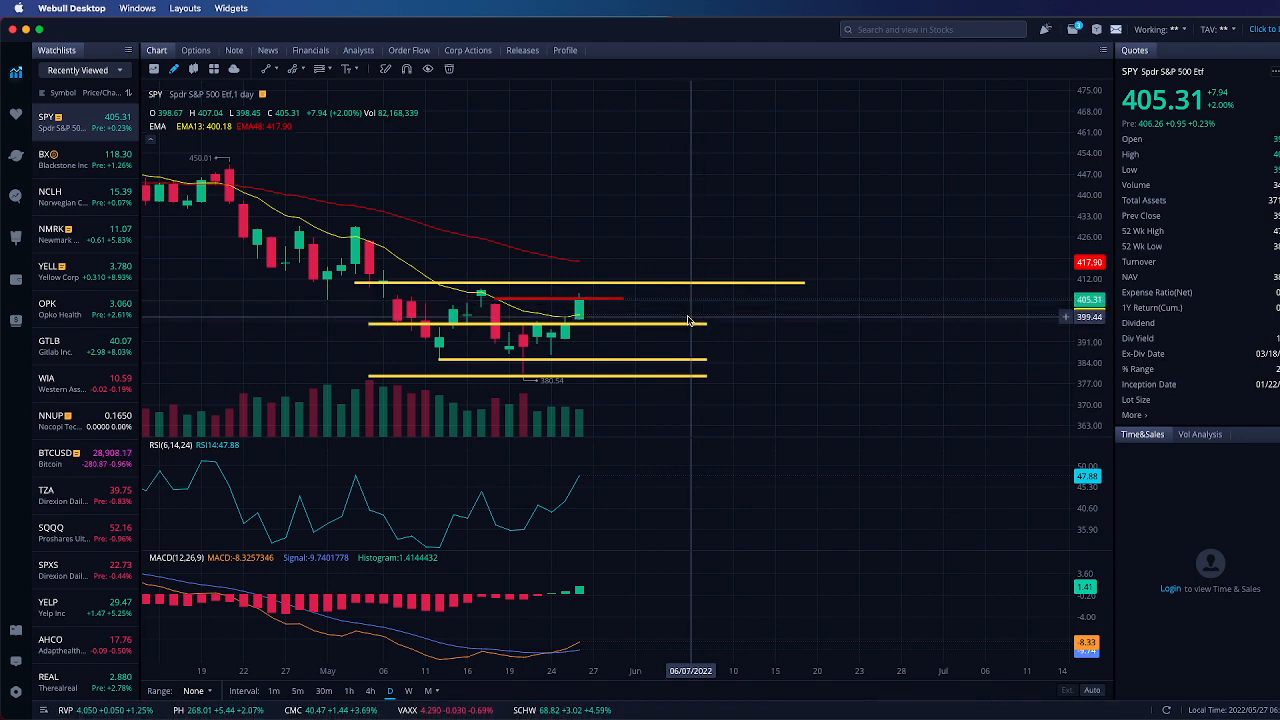
pyautogui.moveTo(692, 336)
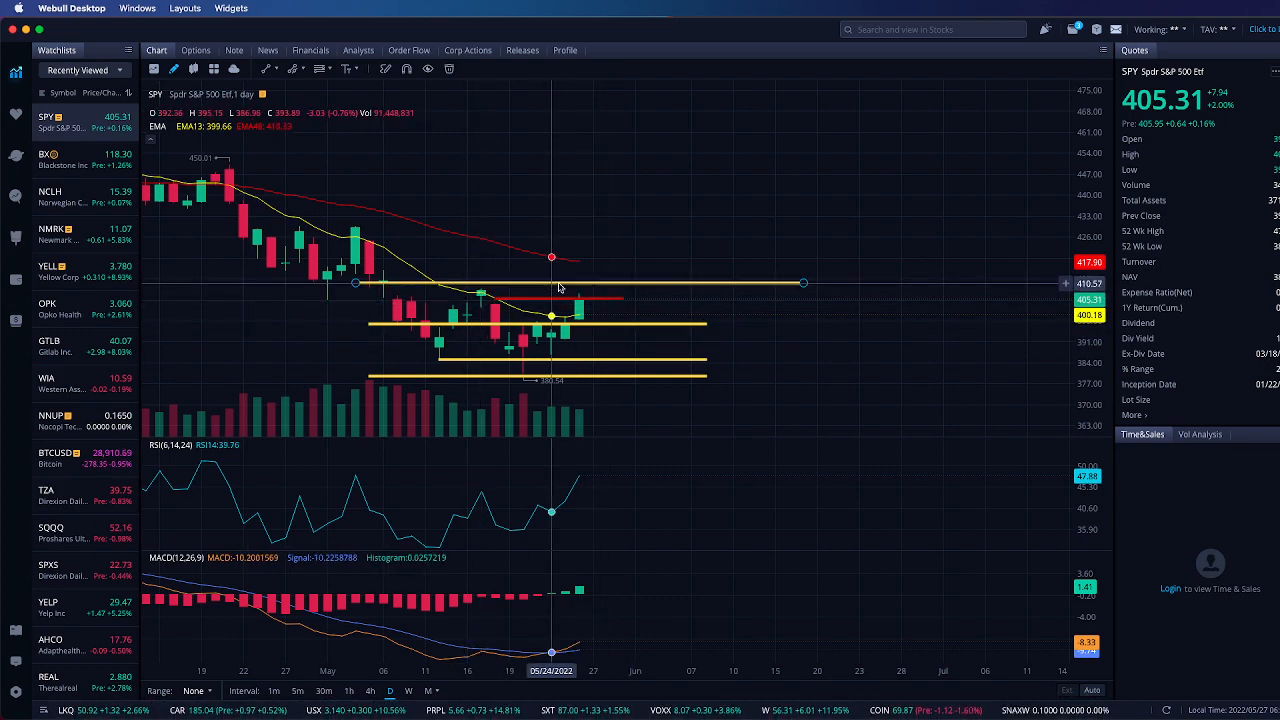
pyautogui.moveTo(564, 292)
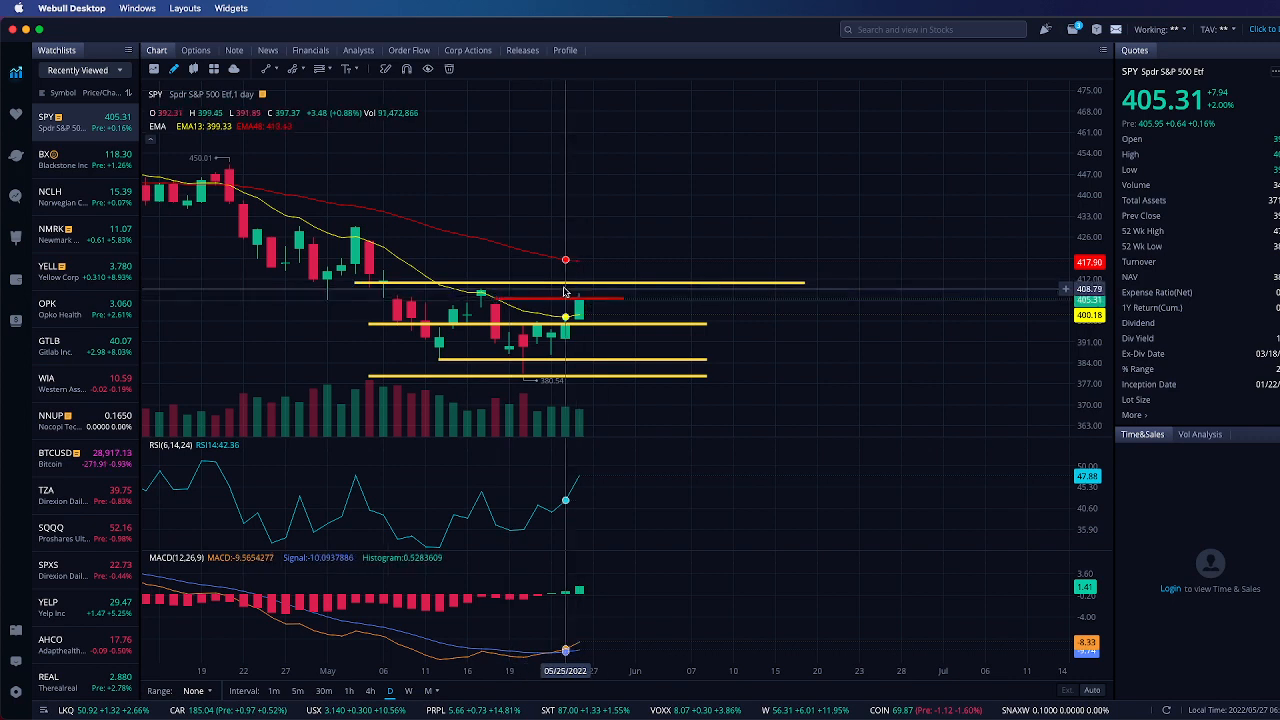
pyautogui.moveTo(496, 300)
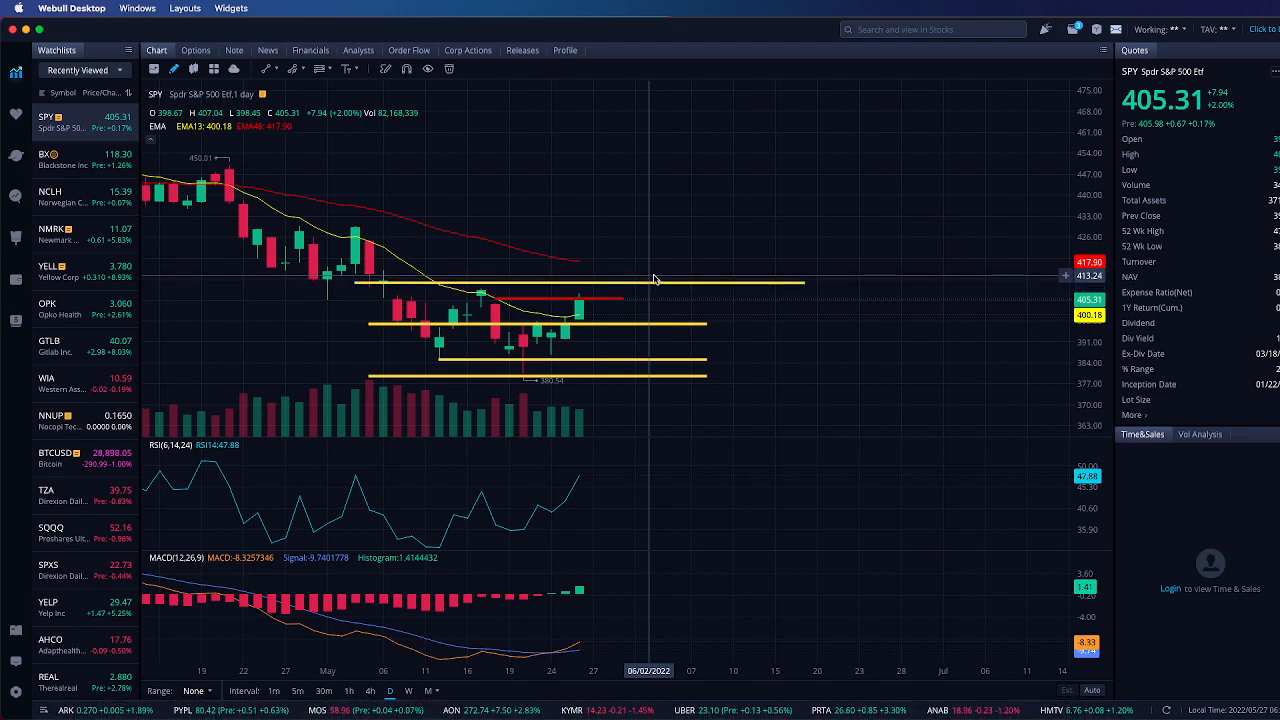
pyautogui.moveTo(656, 278)
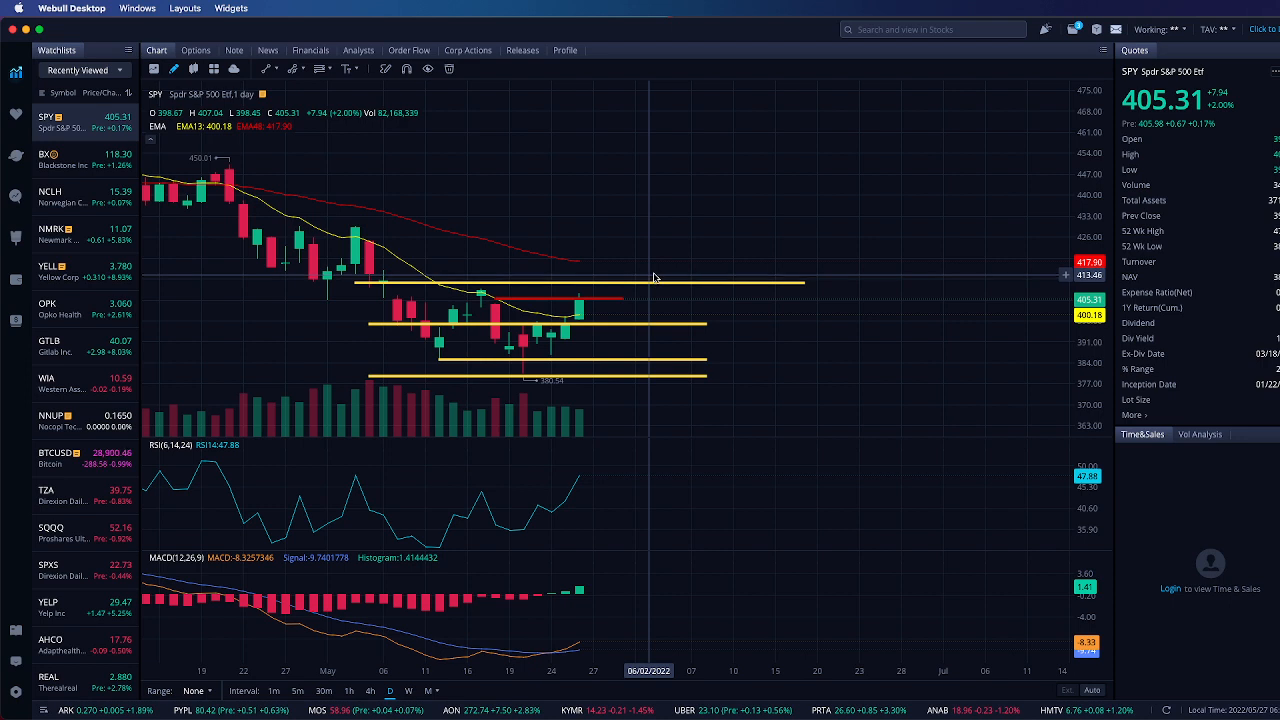
pyautogui.moveTo(658, 212)
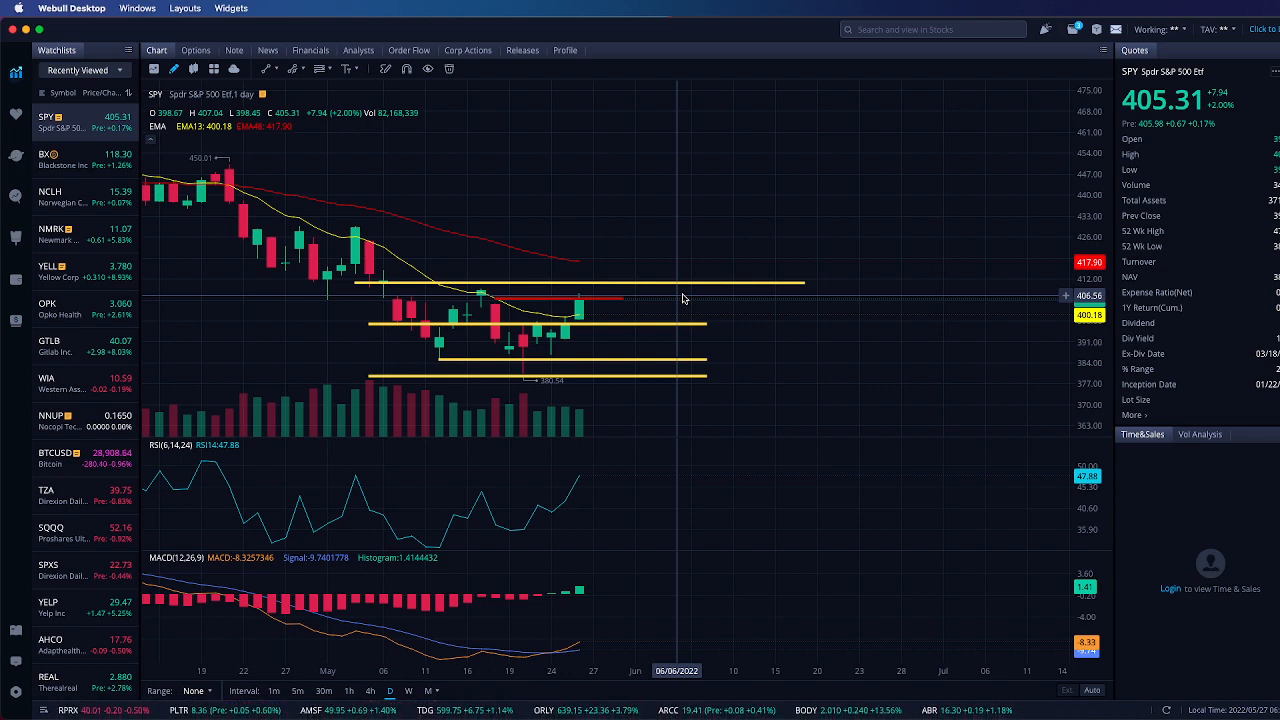
pyautogui.moveTo(690, 298)
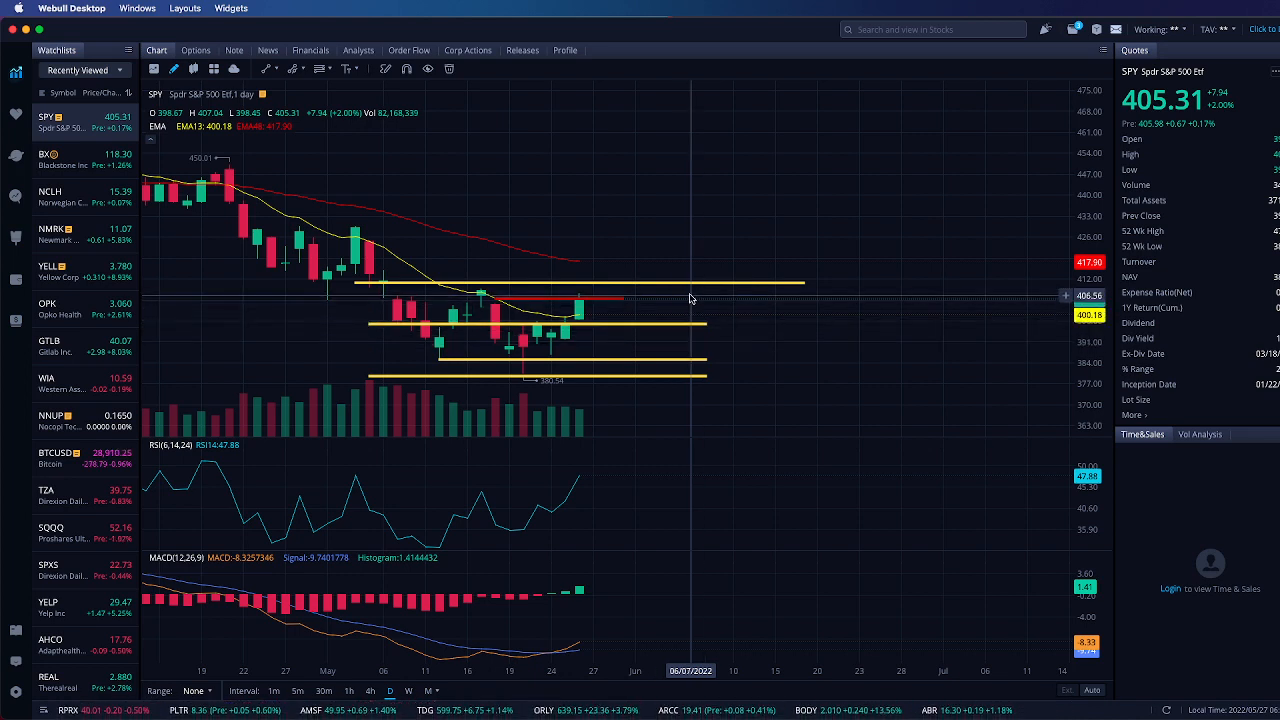